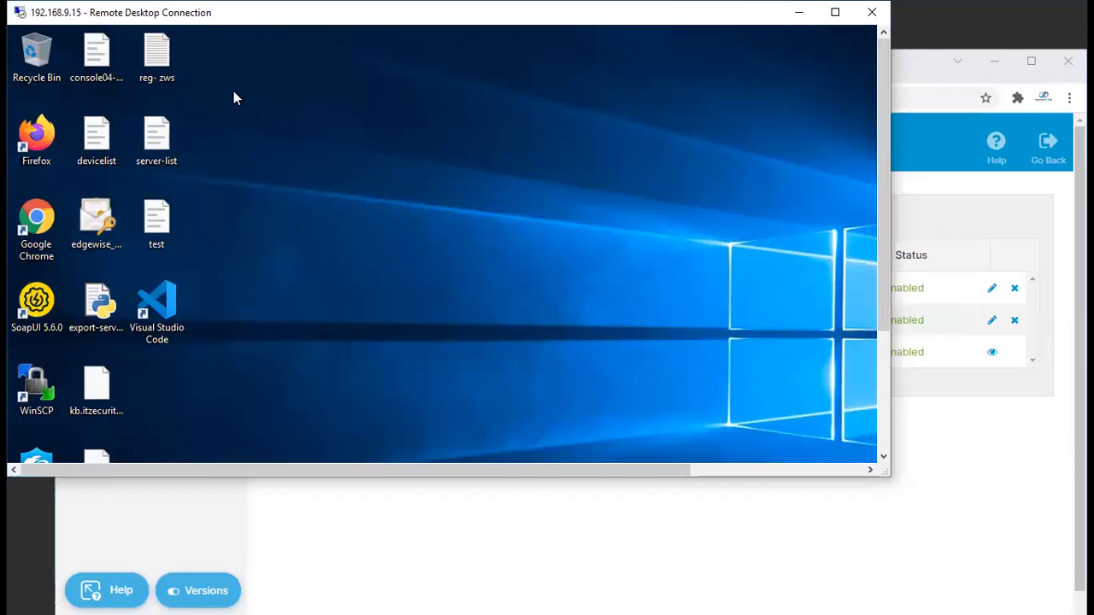
# Step: Launch Notepad from Start search and maximize it to show the msiexec install command
pyautogui.click(158, 51)
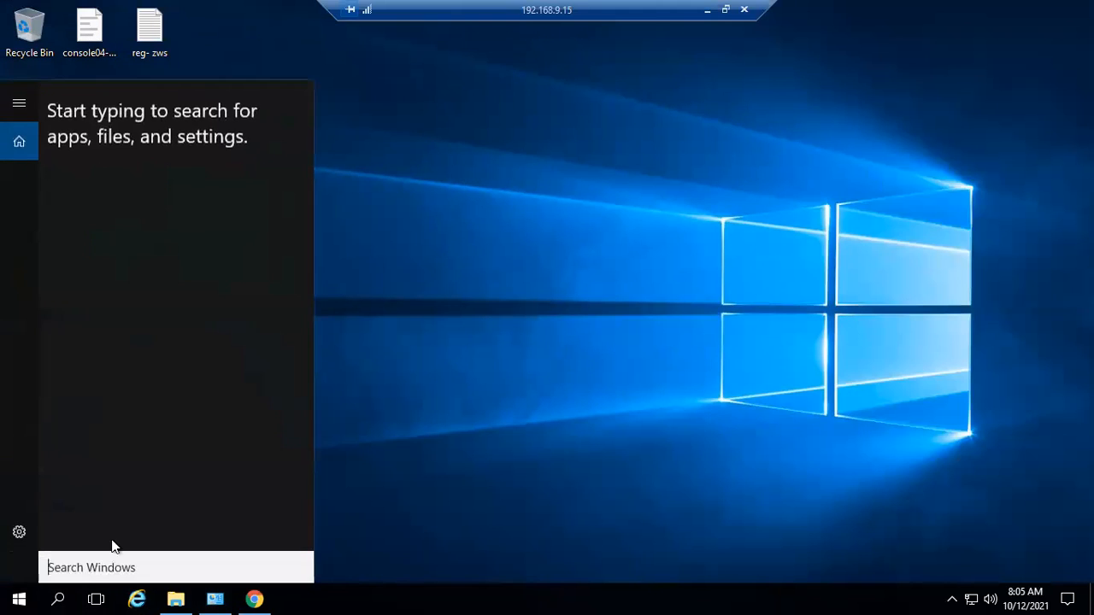
pyautogui.write('notepad')
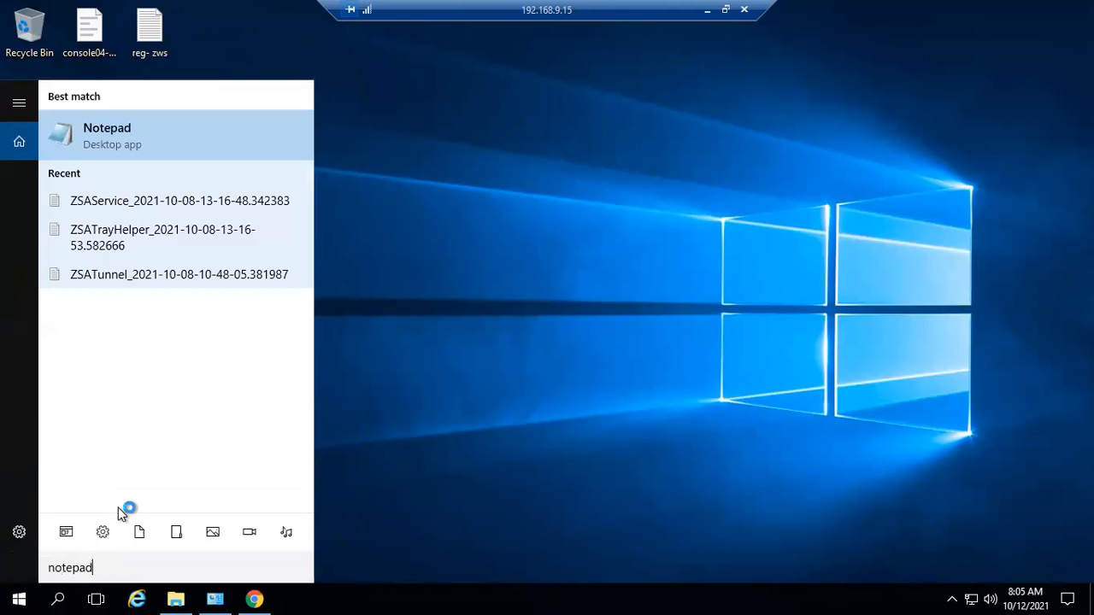
pyautogui.click(106, 135)
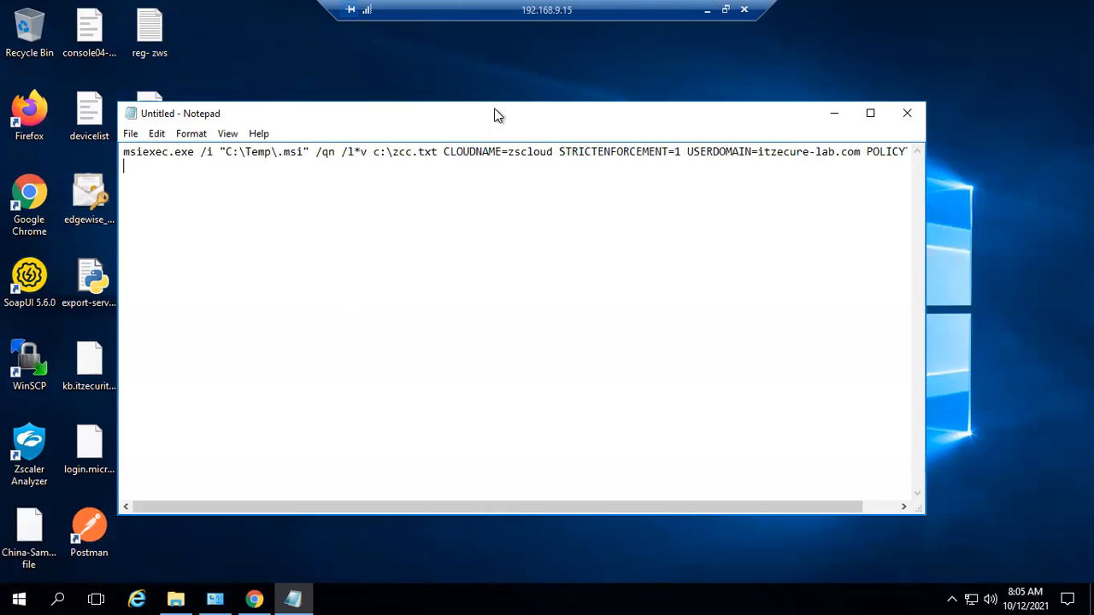
pyautogui.click(870, 112)
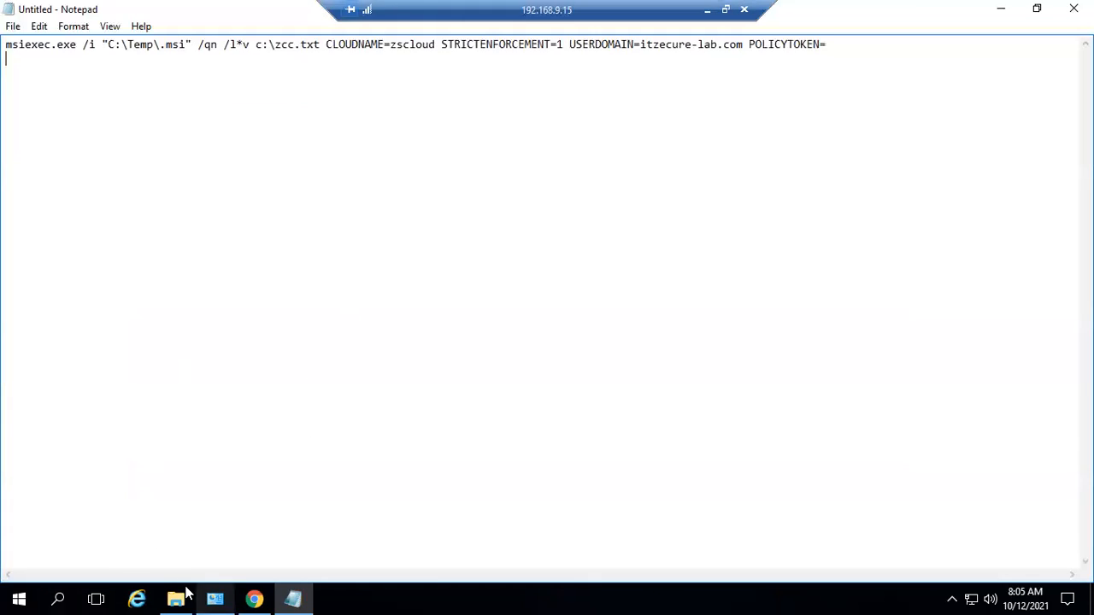
pyautogui.click(175, 598)
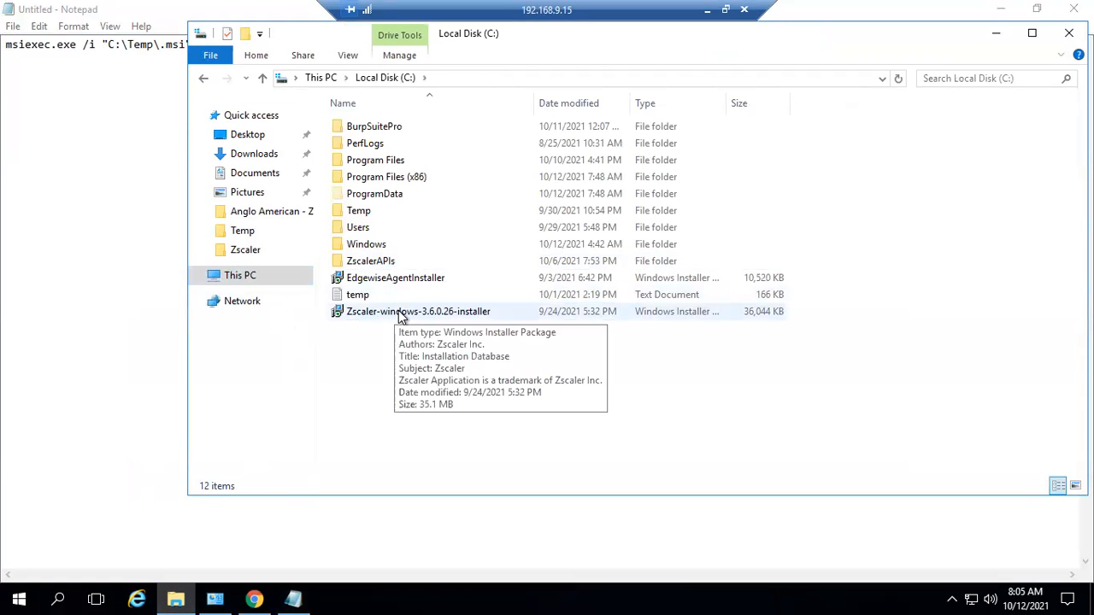
pyautogui.rightClick(418, 311)
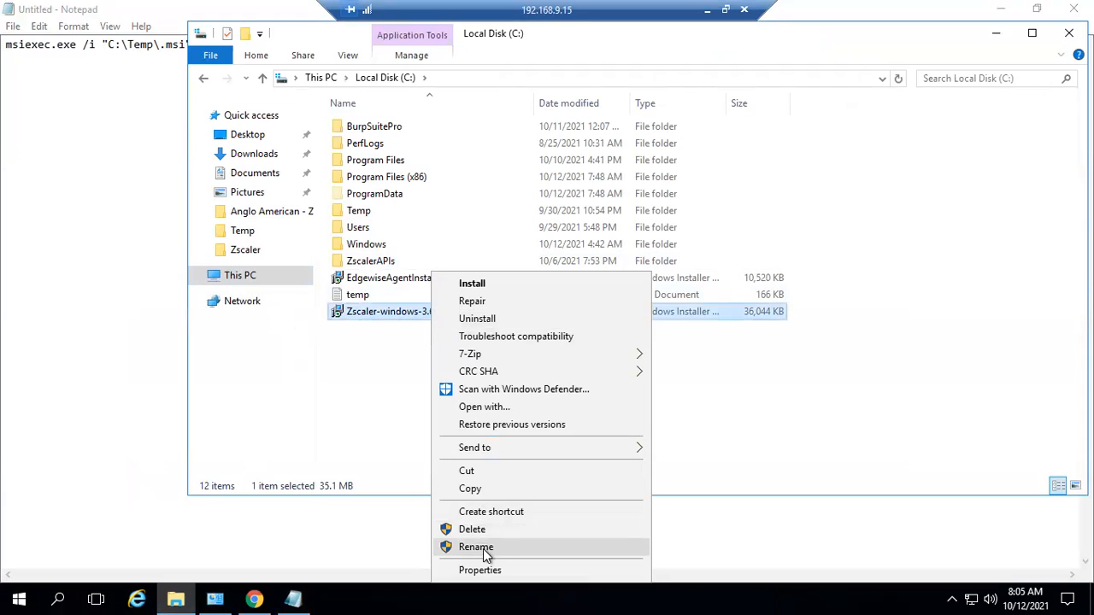
pyautogui.click(476, 547)
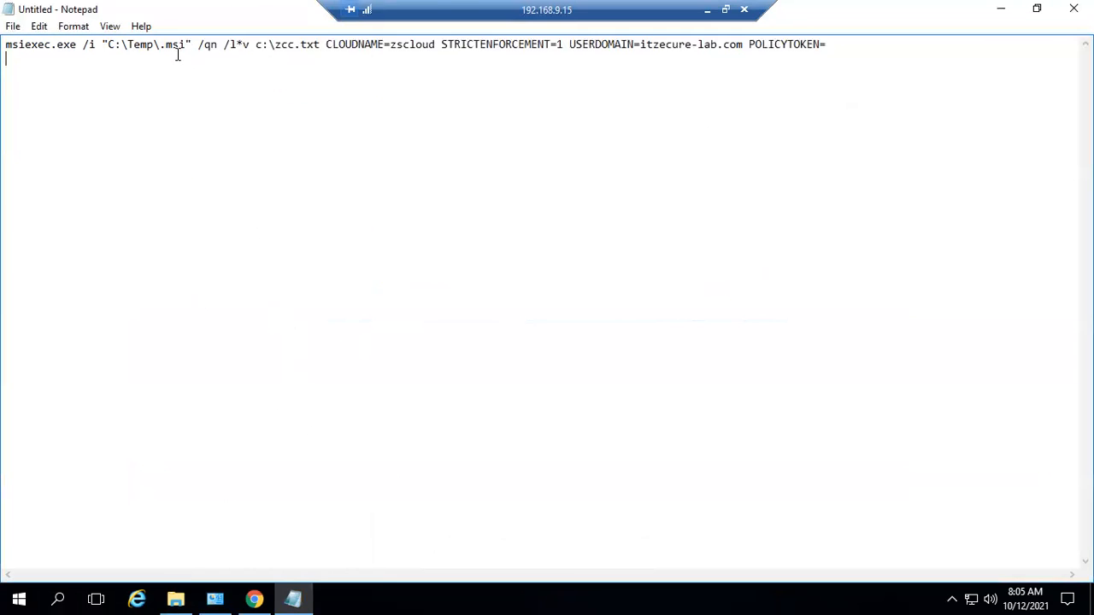
# Step: Fill the installer path as C:\Zscaler-windows-3.6.0.26-installer.msi in the msiexec line
pyautogui.write('Zscaler-windows-3.6.0.26-installer')
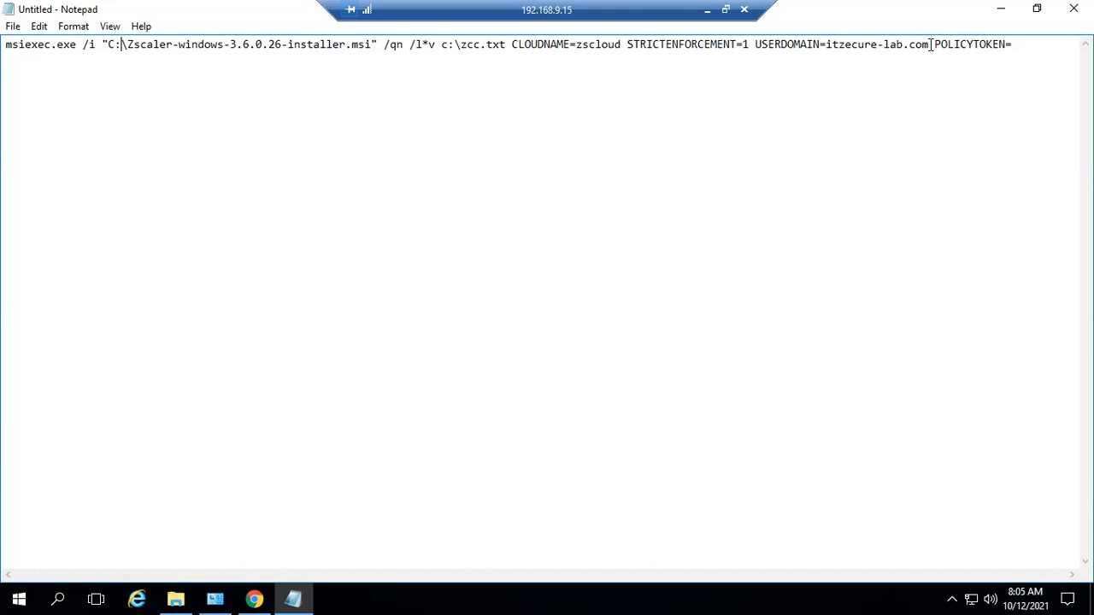
pyautogui.moveTo(786, 34)
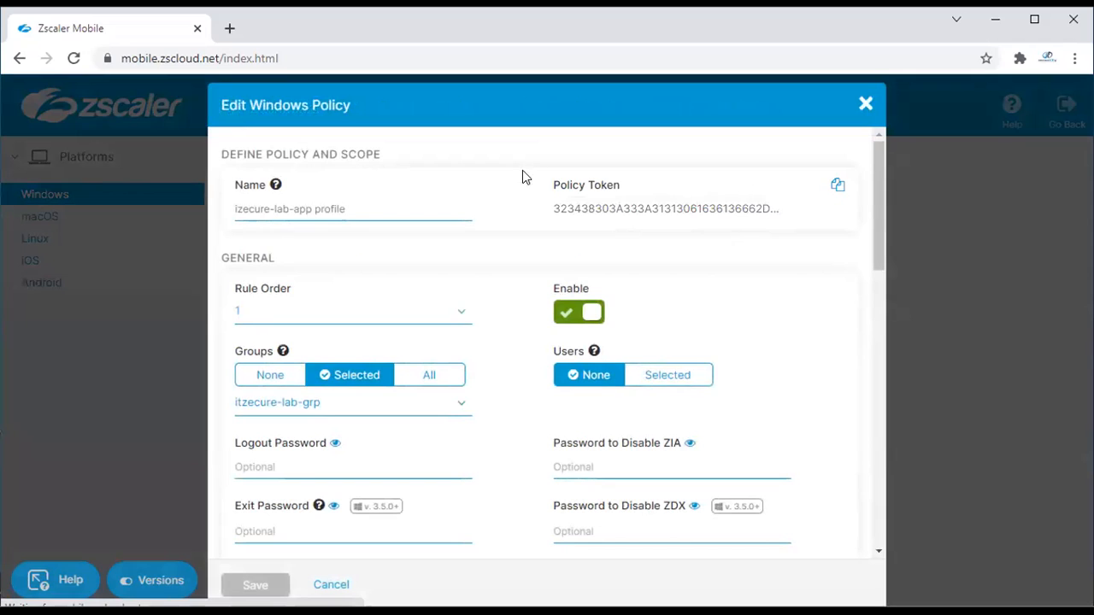
# Step: Copy the Windows policy token from the Edit Windows Policy dialog to the clipboard
pyautogui.click(838, 184)
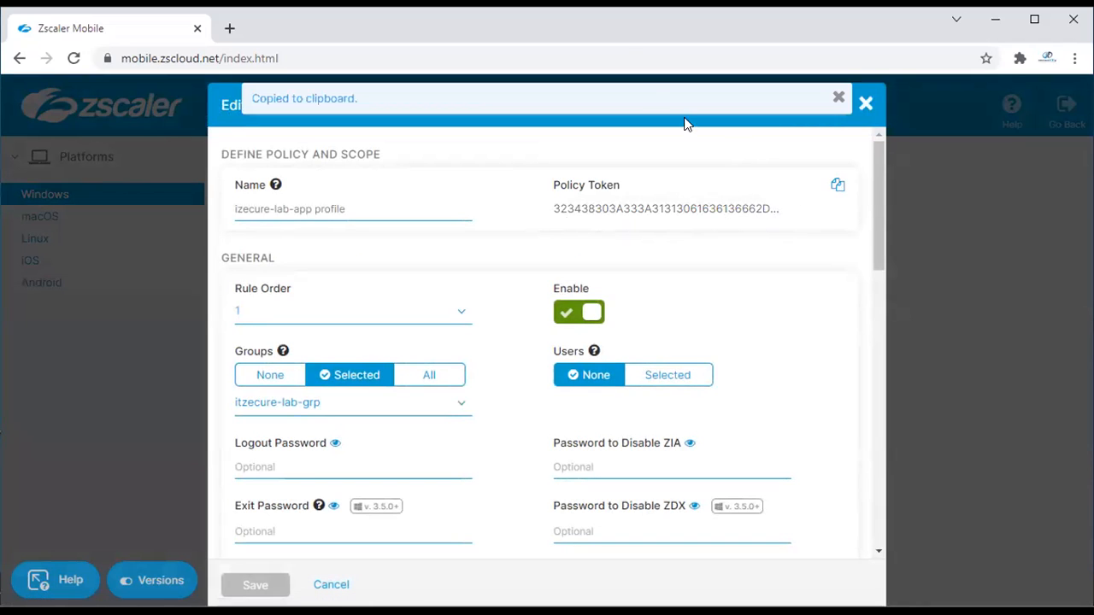
pyautogui.moveTo(531, 202)
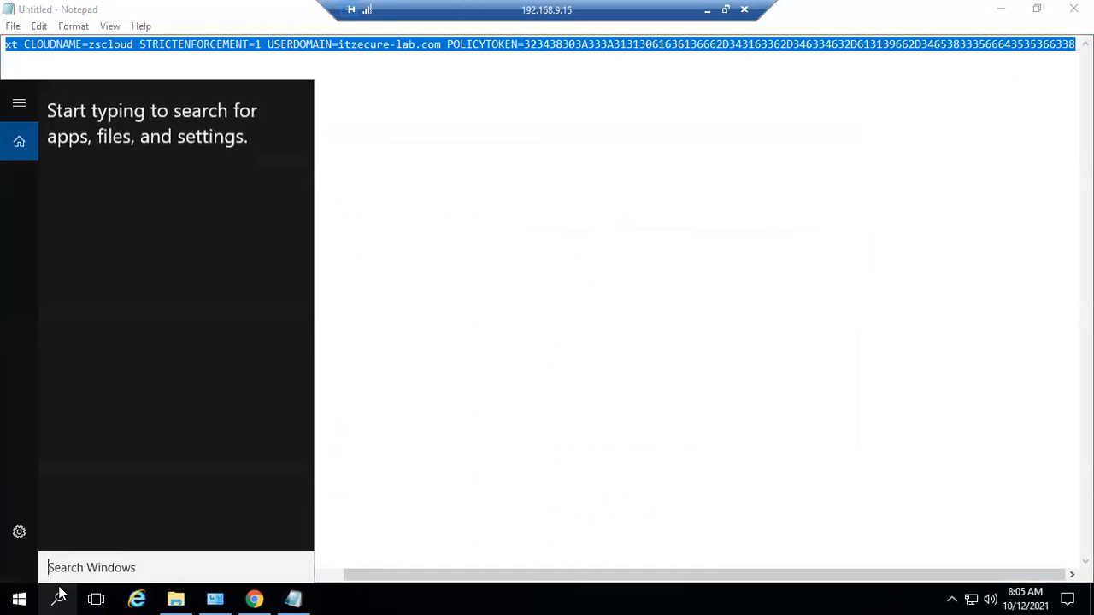
# Step: Start Command Prompt as administrator from Start search and approve the UAC prompt
pyautogui.write('cmd')
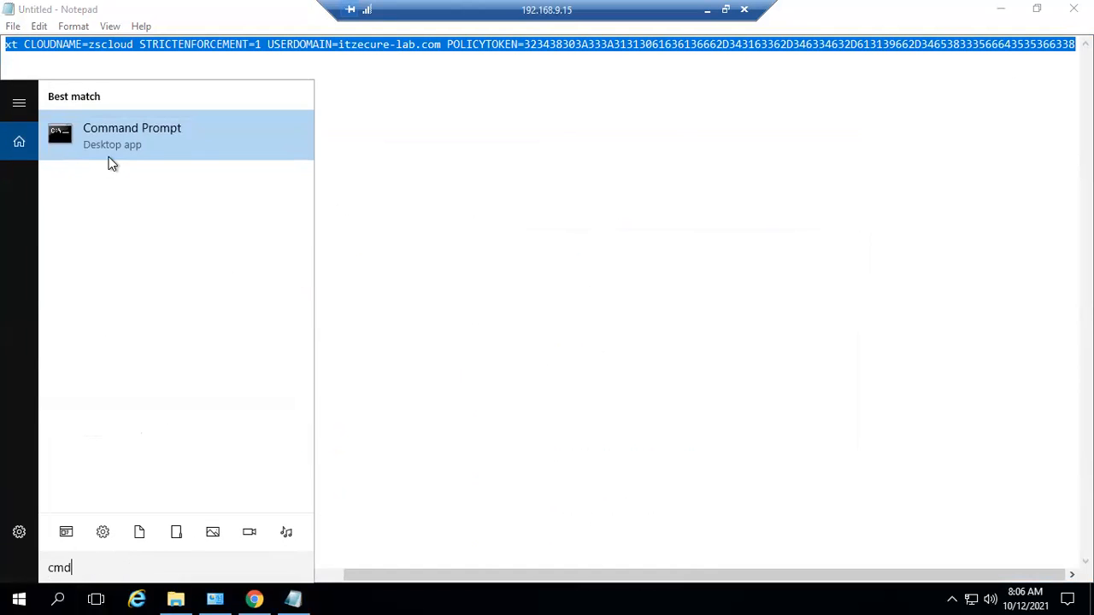
pyautogui.moveTo(123, 153)
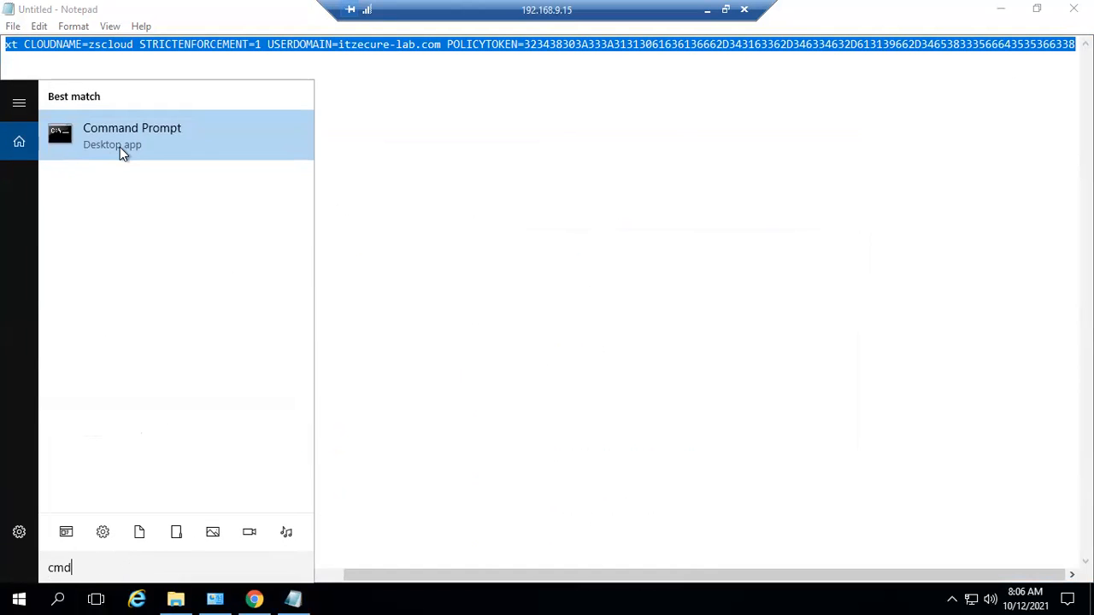
pyautogui.rightClick(132, 133)
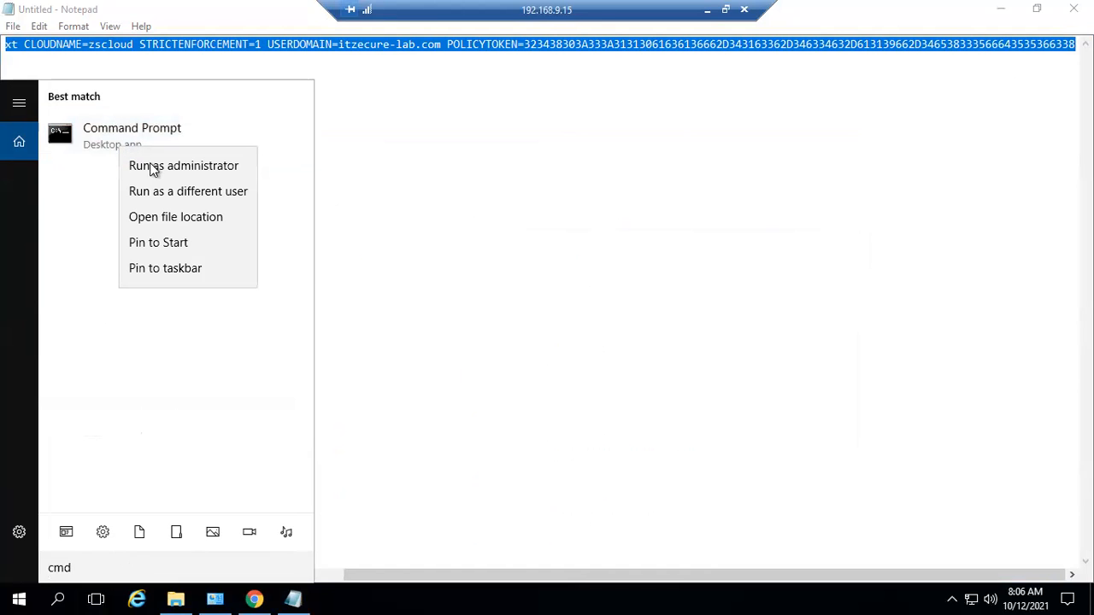
pyautogui.click(183, 165)
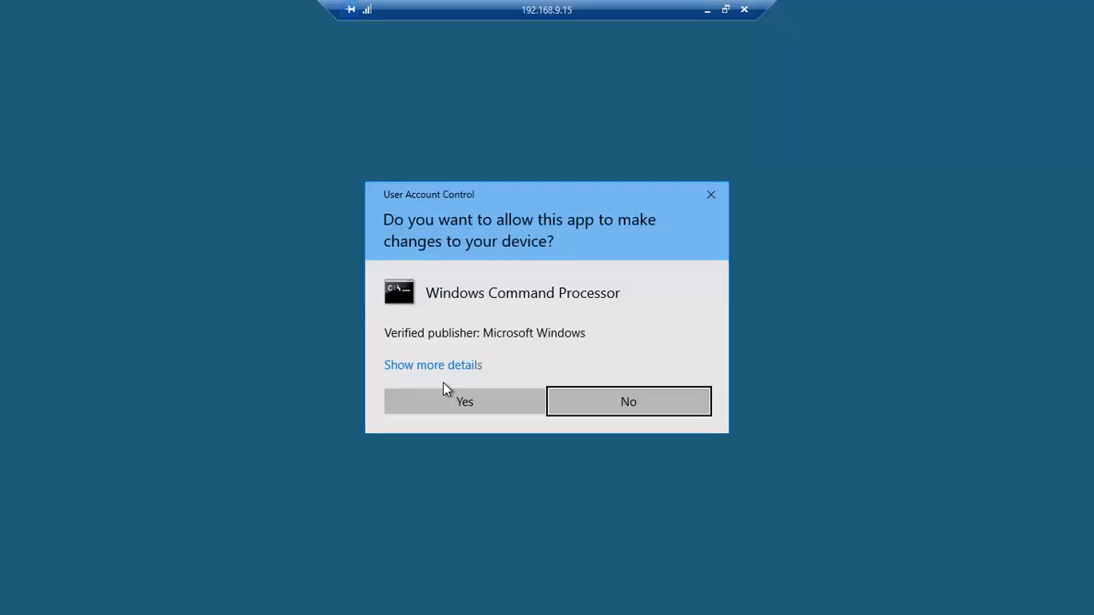
pyautogui.click(465, 401)
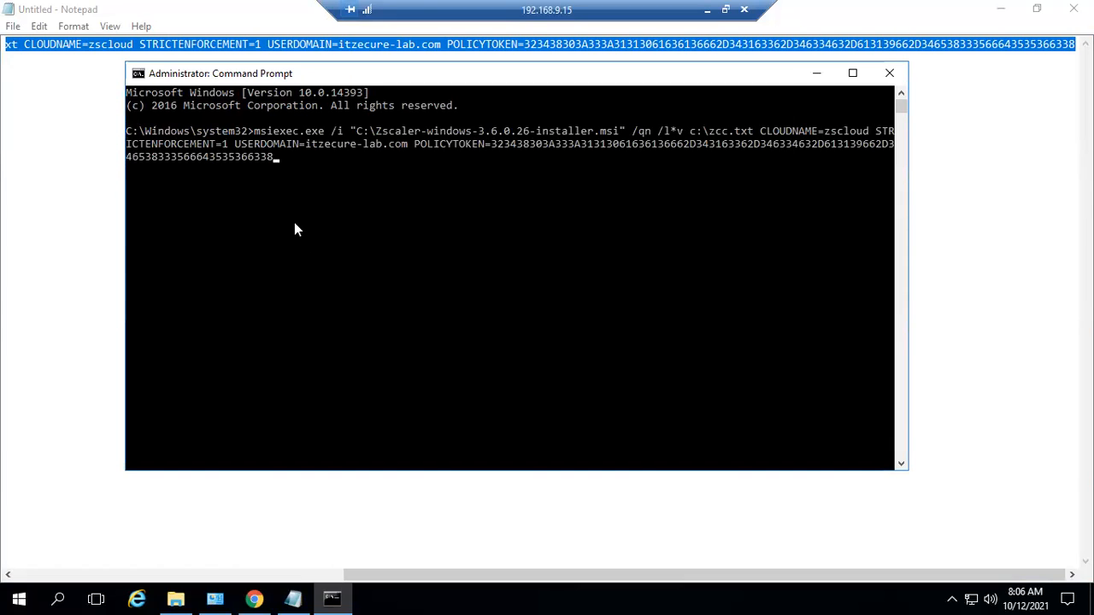
# Step: Run the msiexec silent-install command in the administrator Command Prompt
pyautogui.press('enter')
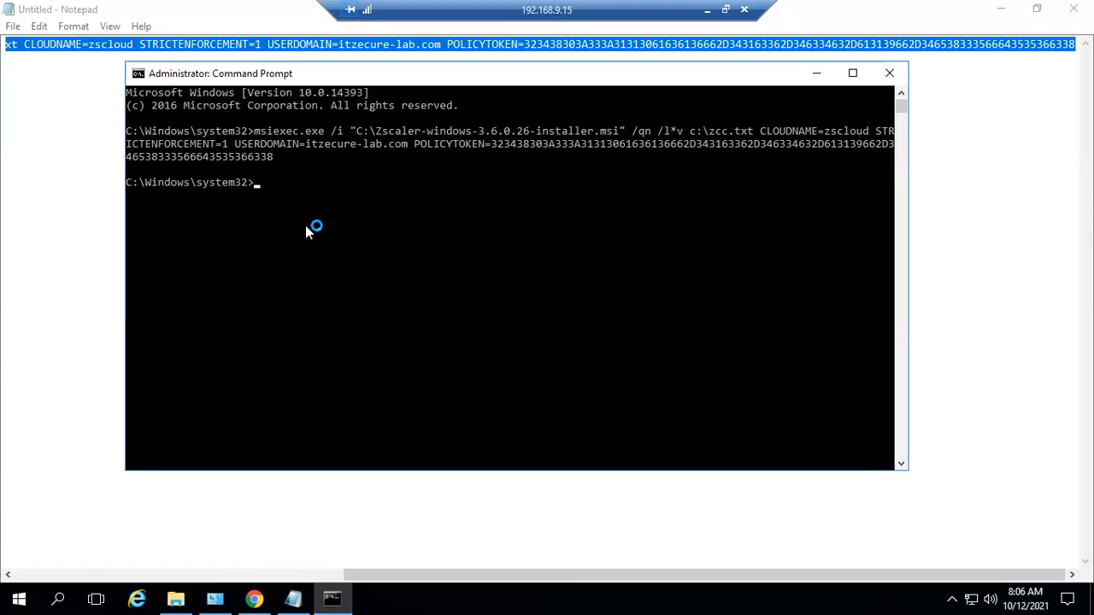
pyautogui.moveTo(721, 143)
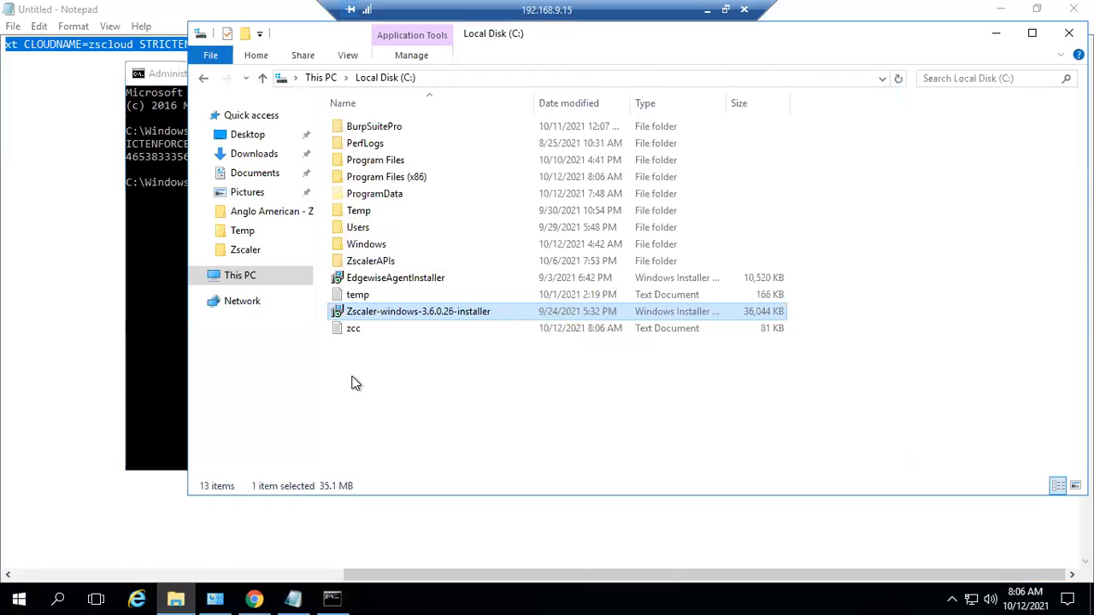
# Step: Open the zcc install log in Notepad, maximized, and scroll through its verbose entries
pyautogui.doubleClick(352, 329)
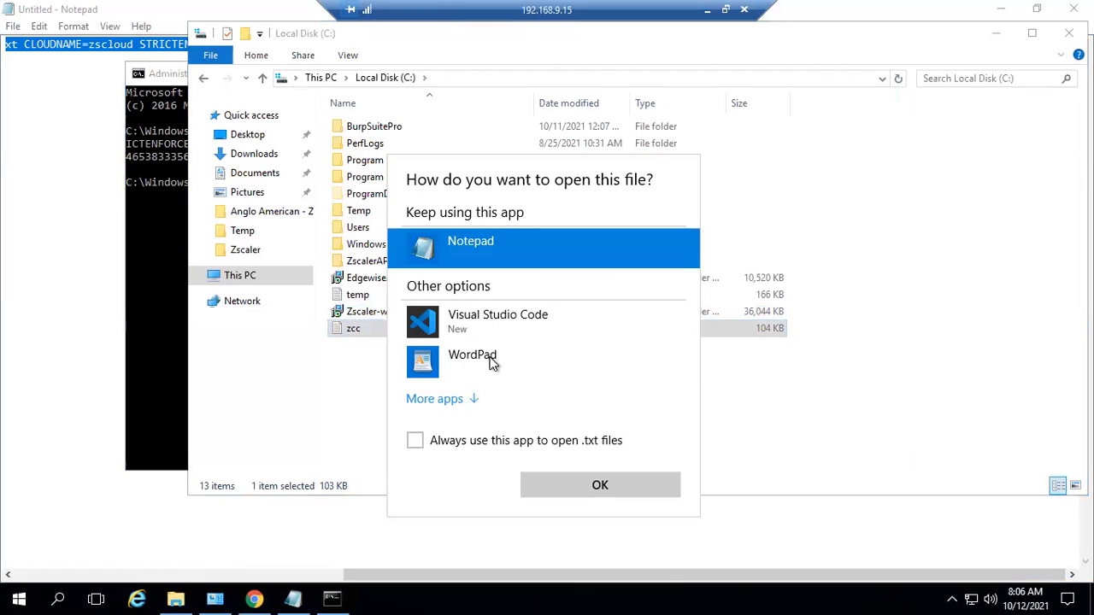
pyautogui.click(600, 486)
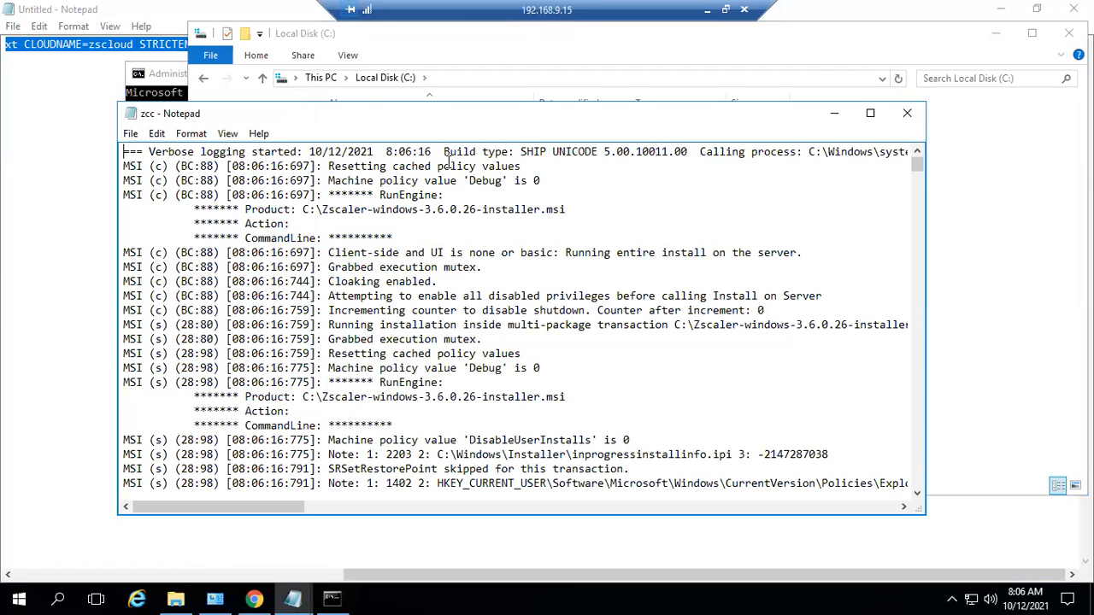
pyautogui.click(870, 113)
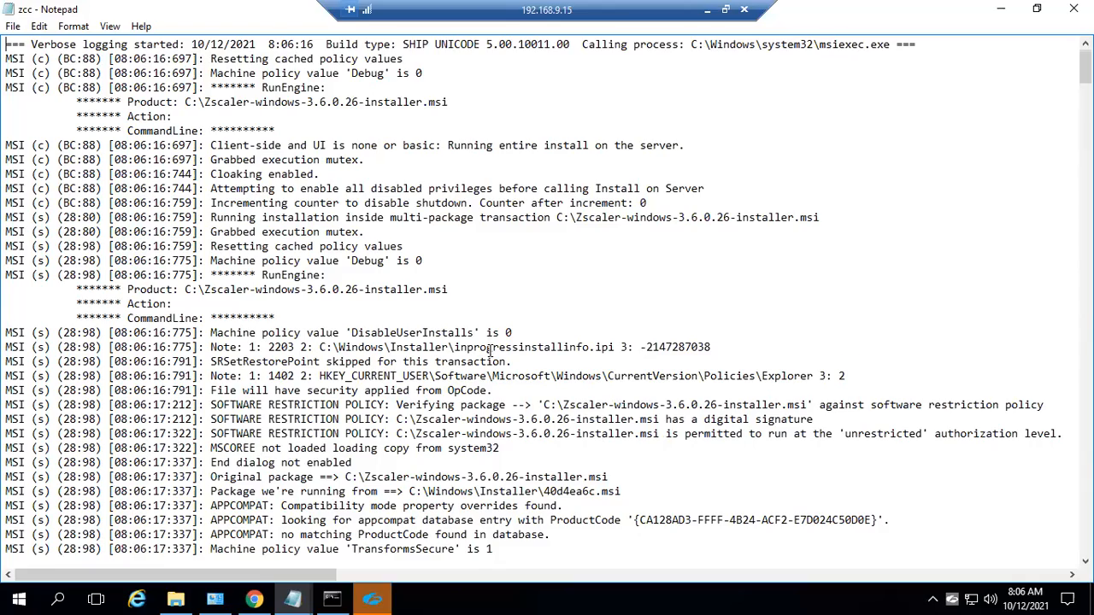
pyautogui.scroll(-3)
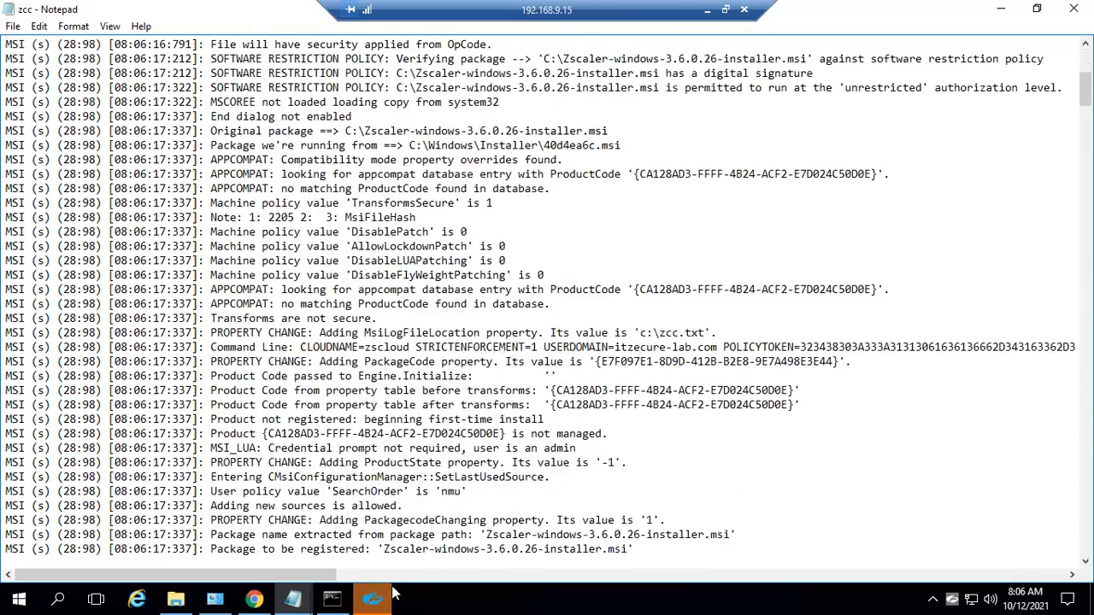
# Step: Launch the newly installed Zscaler Client Connector and reach its IdP login form
pyautogui.click(373, 598)
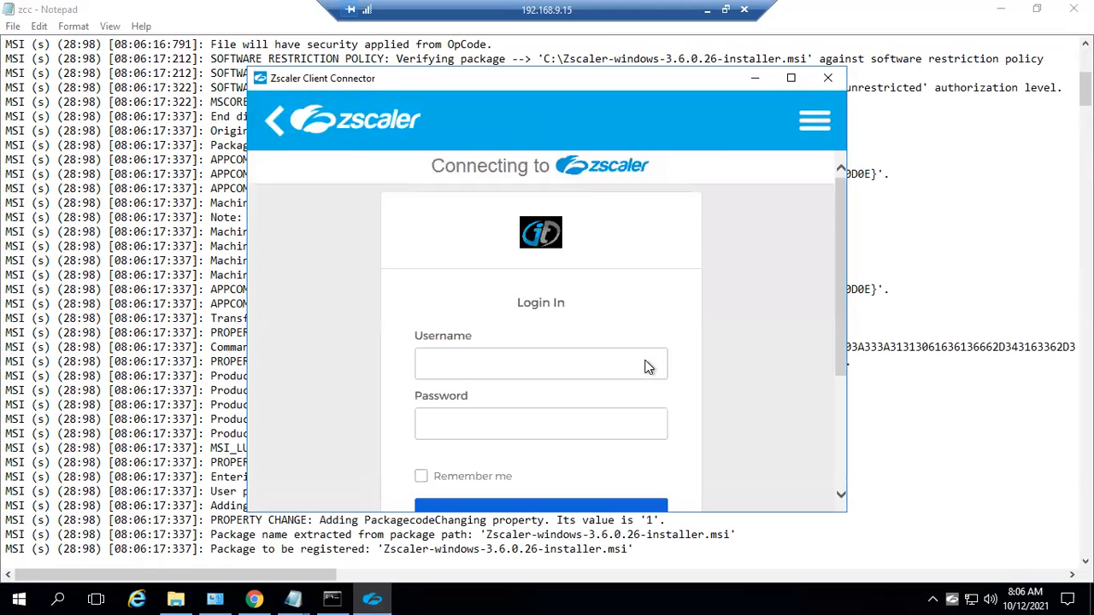
pyautogui.moveTo(511, 318)
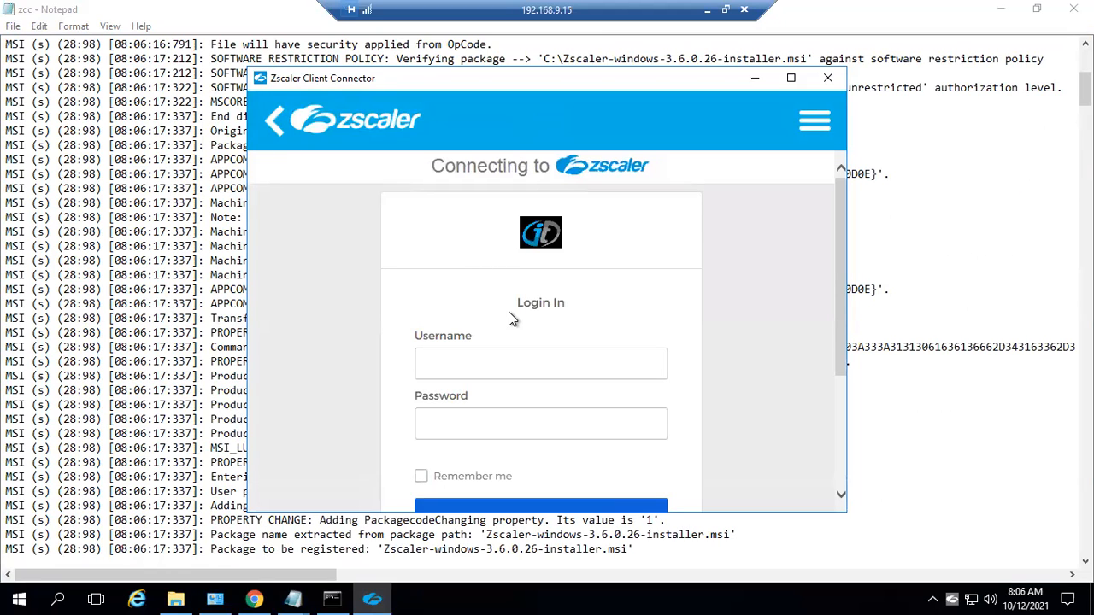
pyautogui.moveTo(618, 412)
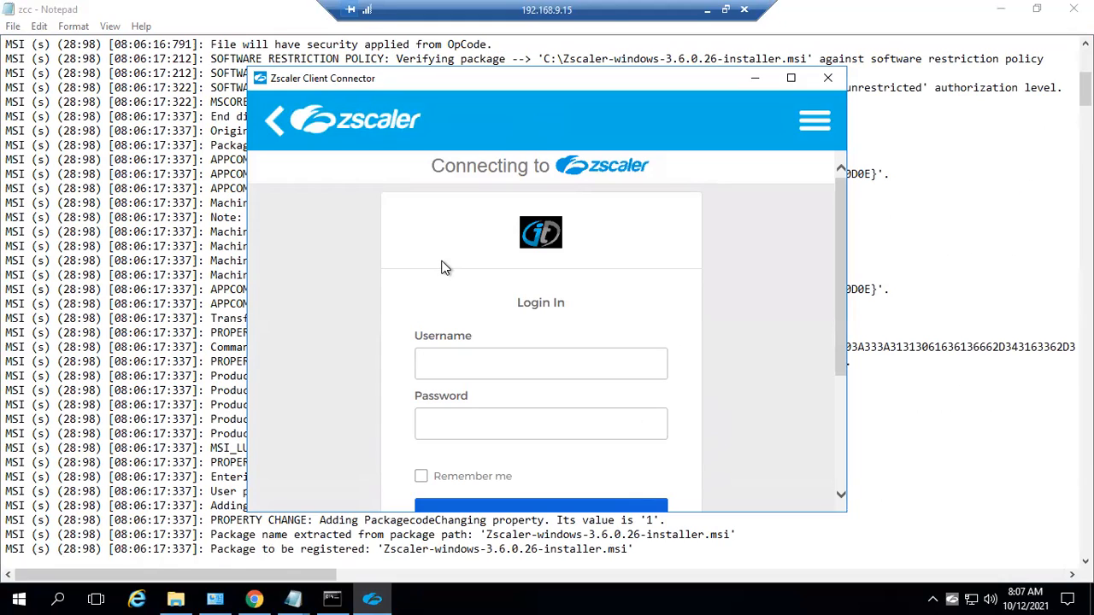
pyautogui.moveTo(469, 290)
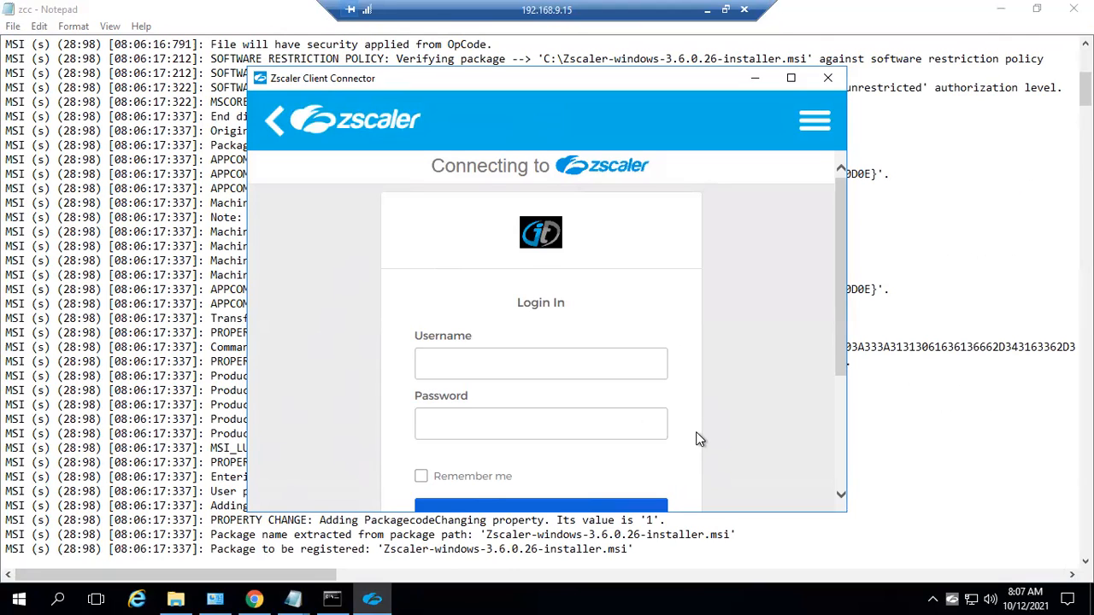
pyautogui.moveTo(674, 405)
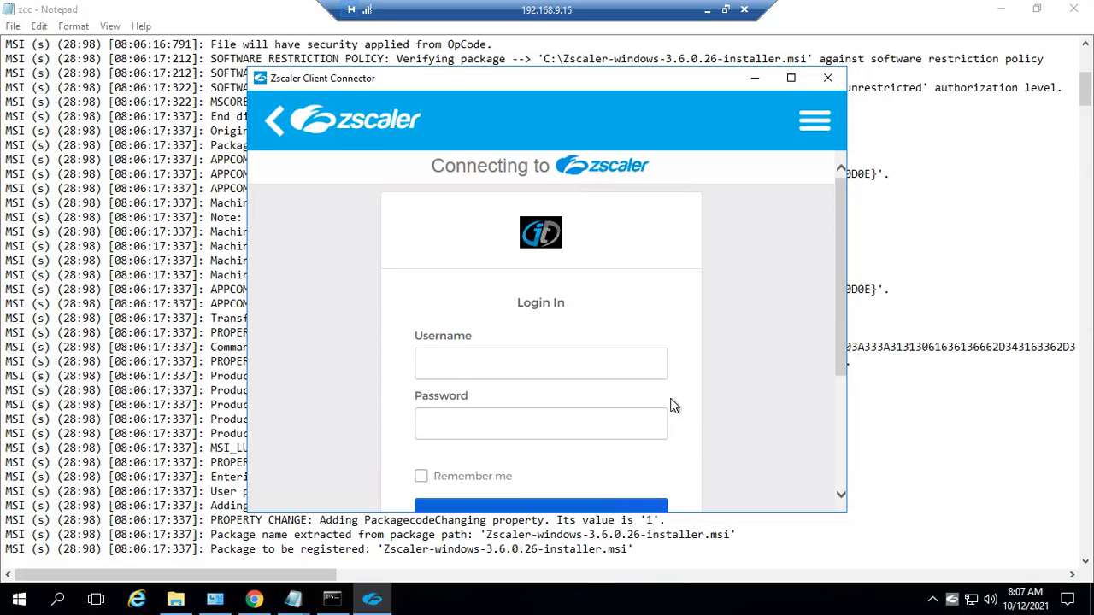
pyautogui.click(540, 424)
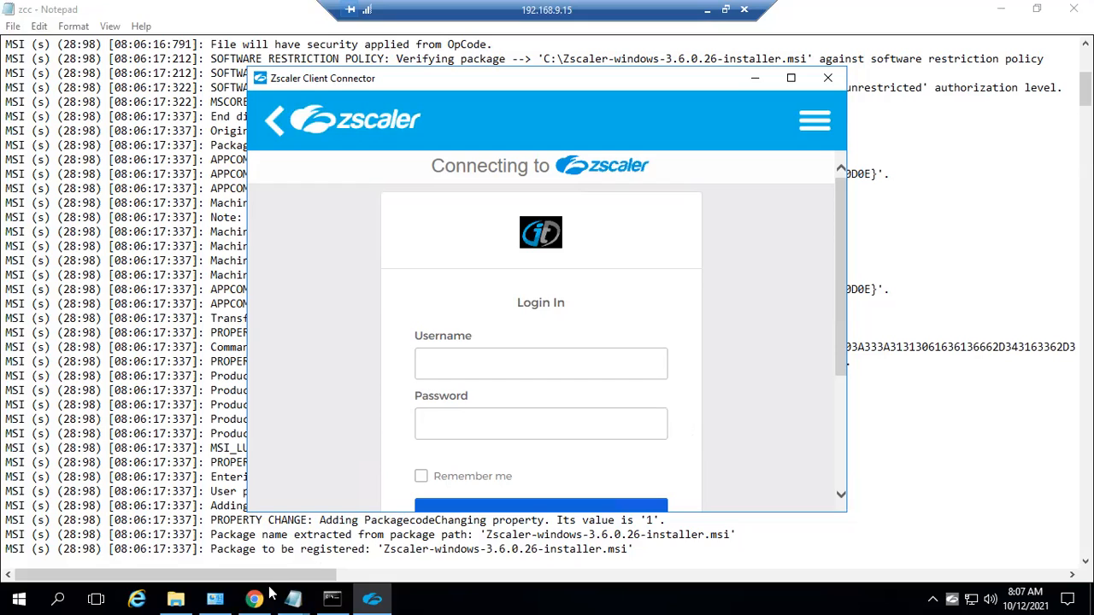
# Step: Browse to rediff.com in a new Chrome tab and see the Zscaler sign-in-required page
pyautogui.click(253, 598)
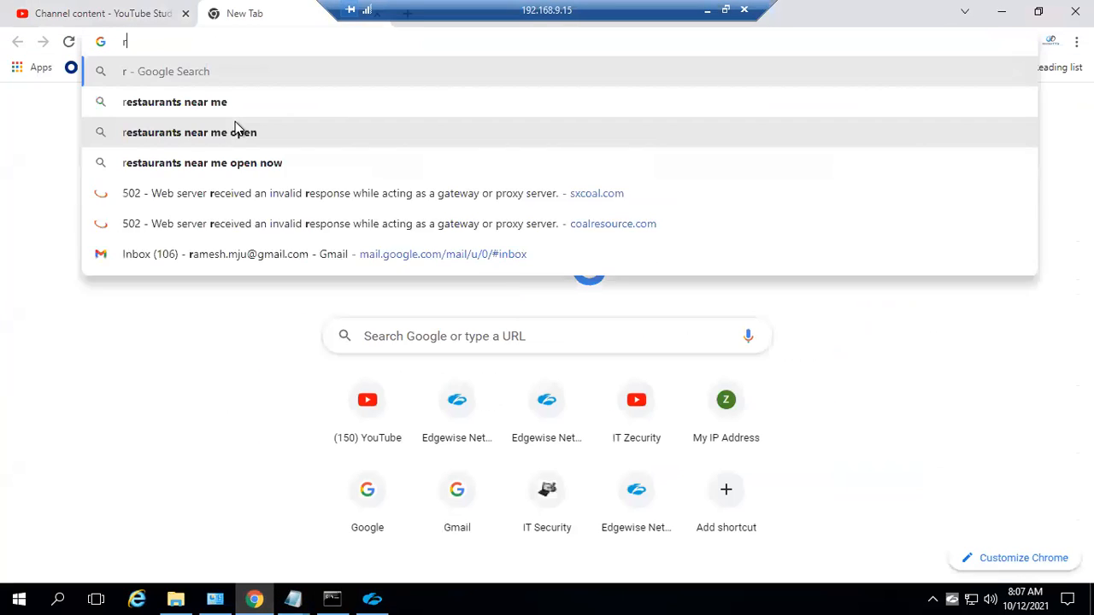
pyautogui.write('refiff.com')
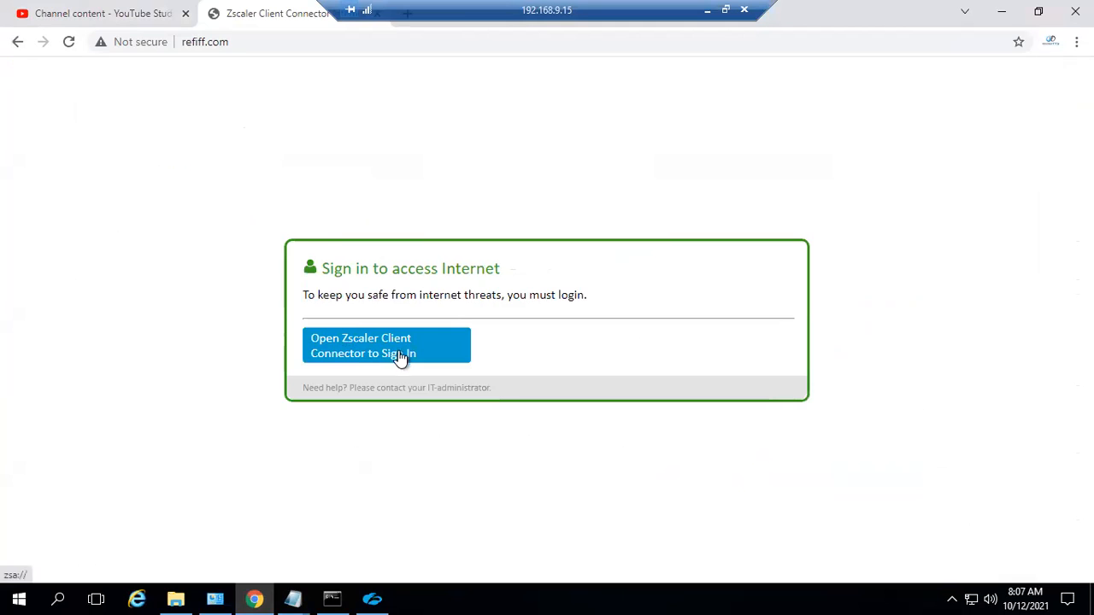
pyautogui.moveTo(280, 154)
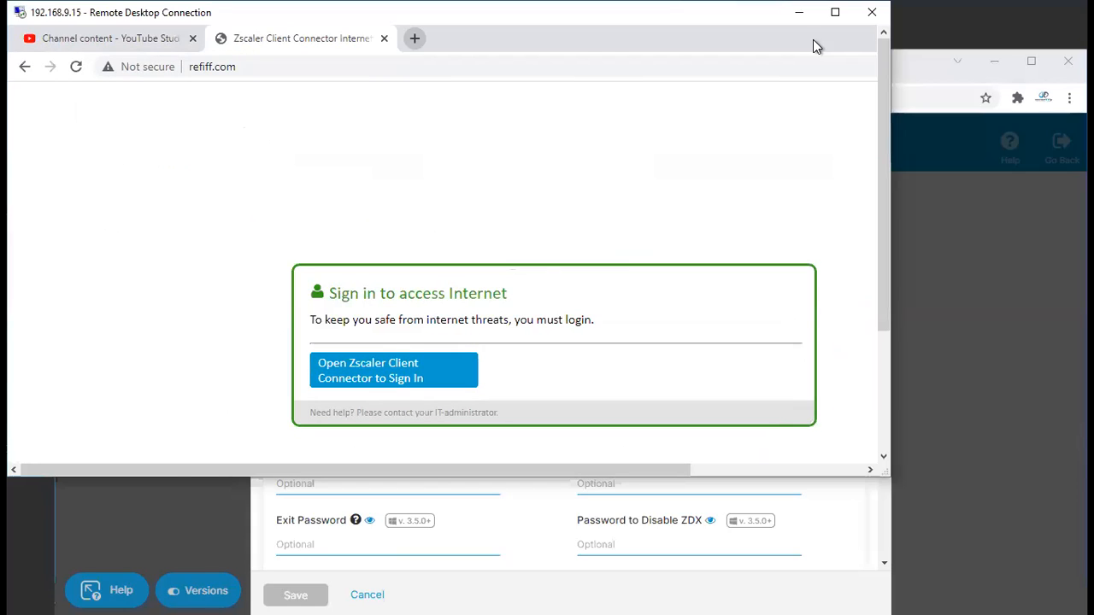
pyautogui.click(414, 38)
pyautogui.write('google.com')
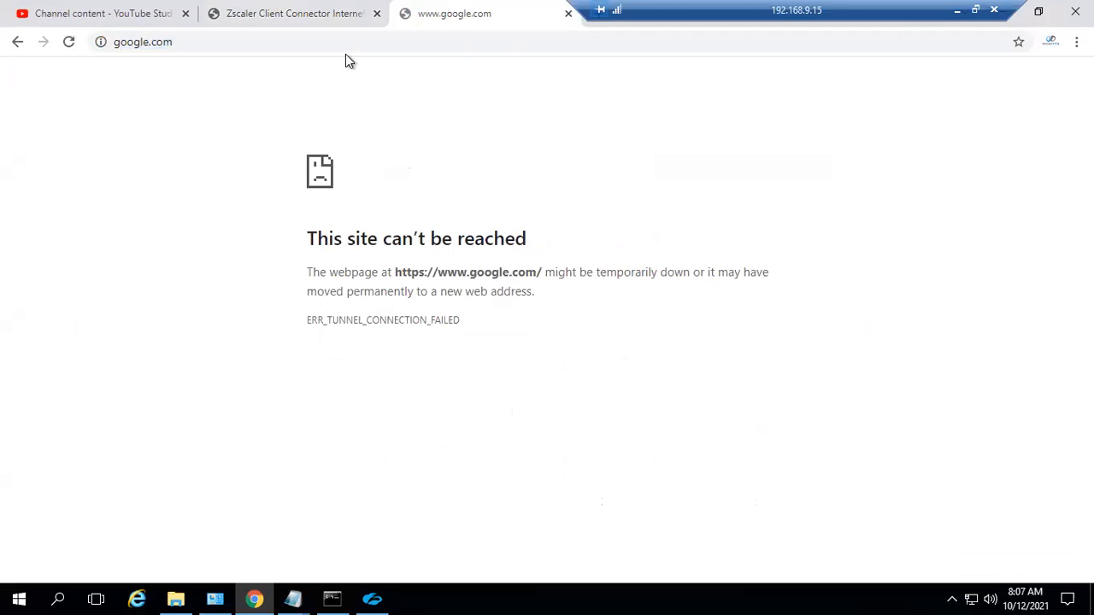
pyautogui.moveTo(401, 264)
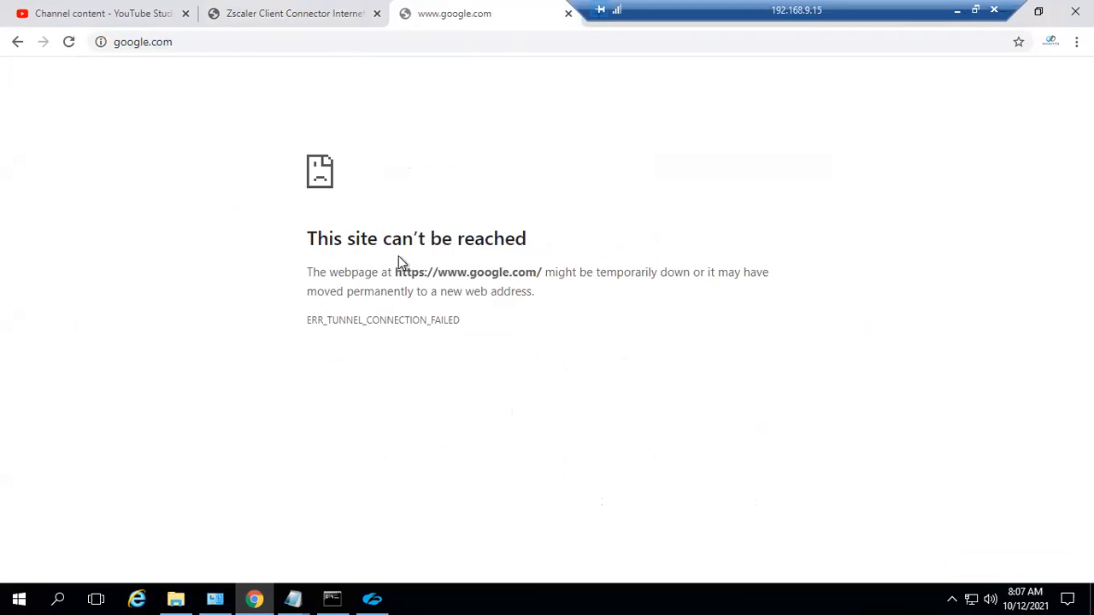
pyautogui.moveTo(404, 110)
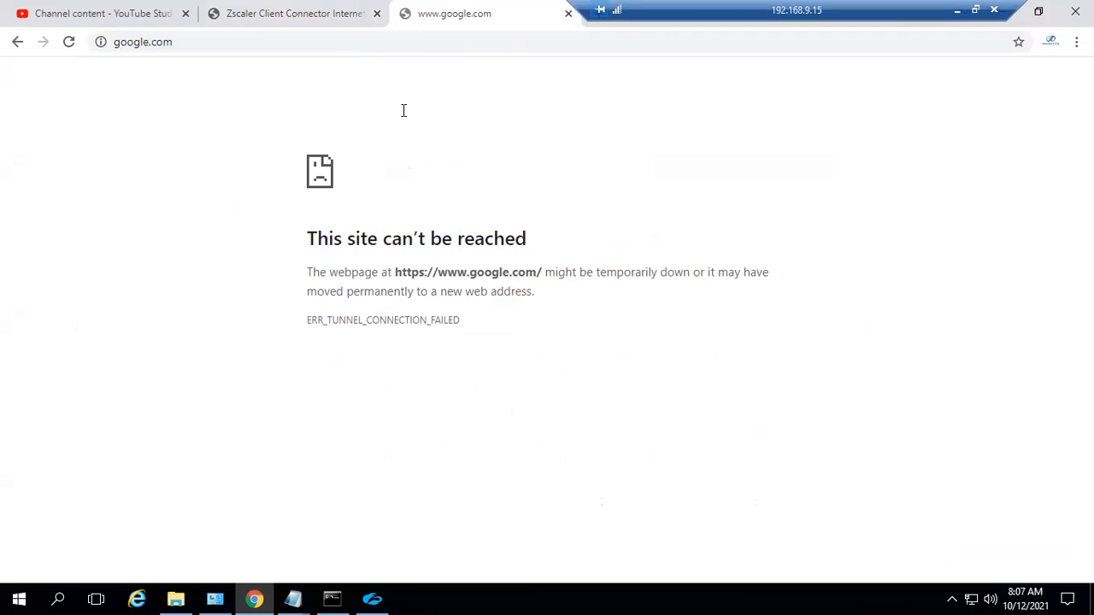
pyautogui.click(294, 13)
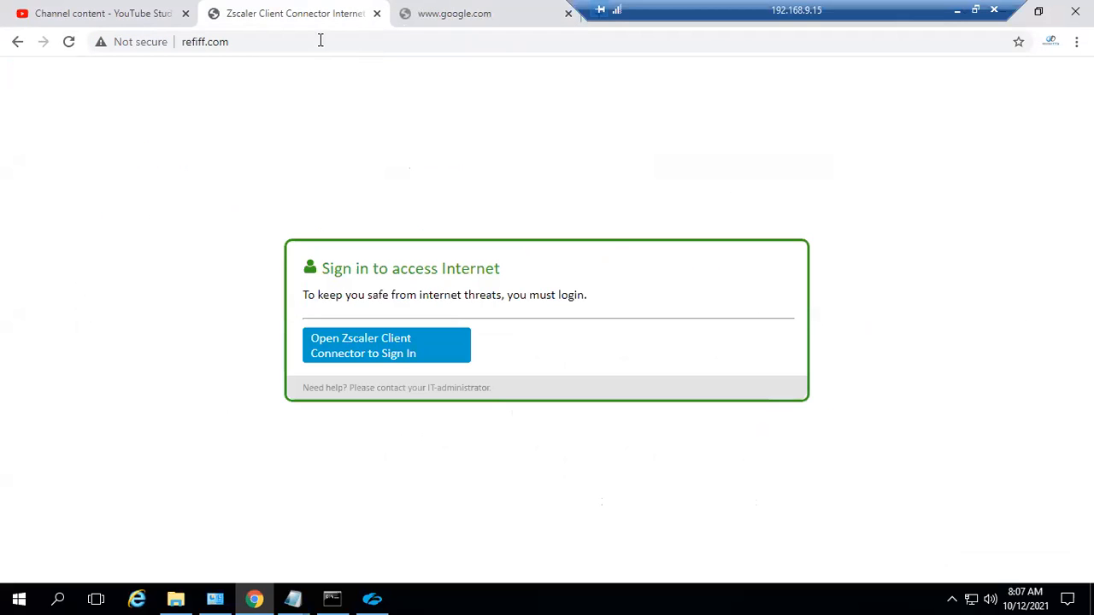
pyautogui.moveTo(813, 263)
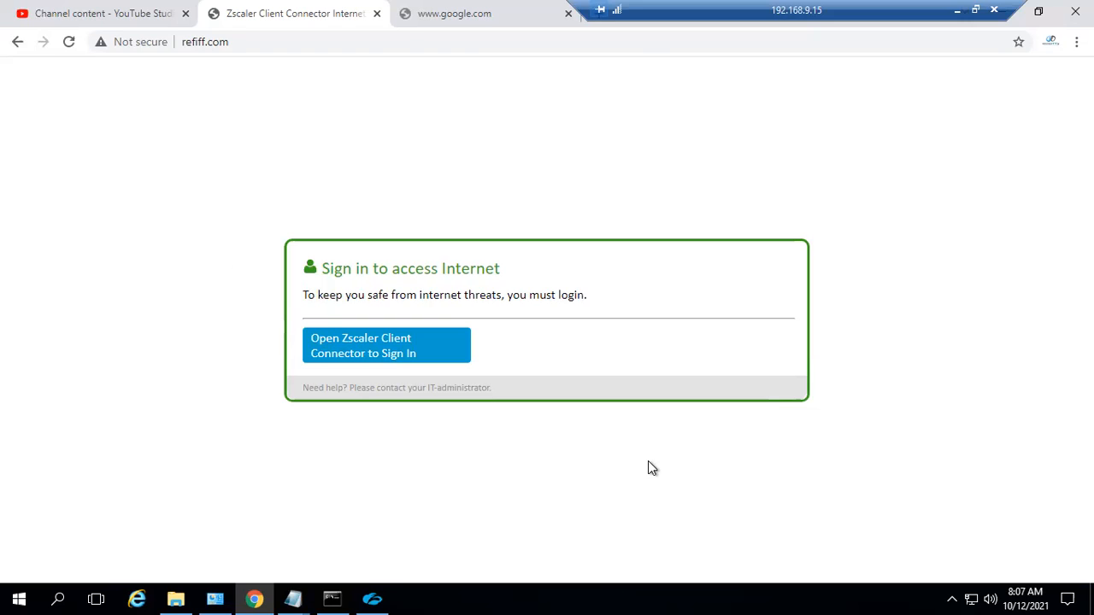
# Step: Reload the google.com tab to confirm it fails, then return to the Zscaler login
pyautogui.click(453, 14)
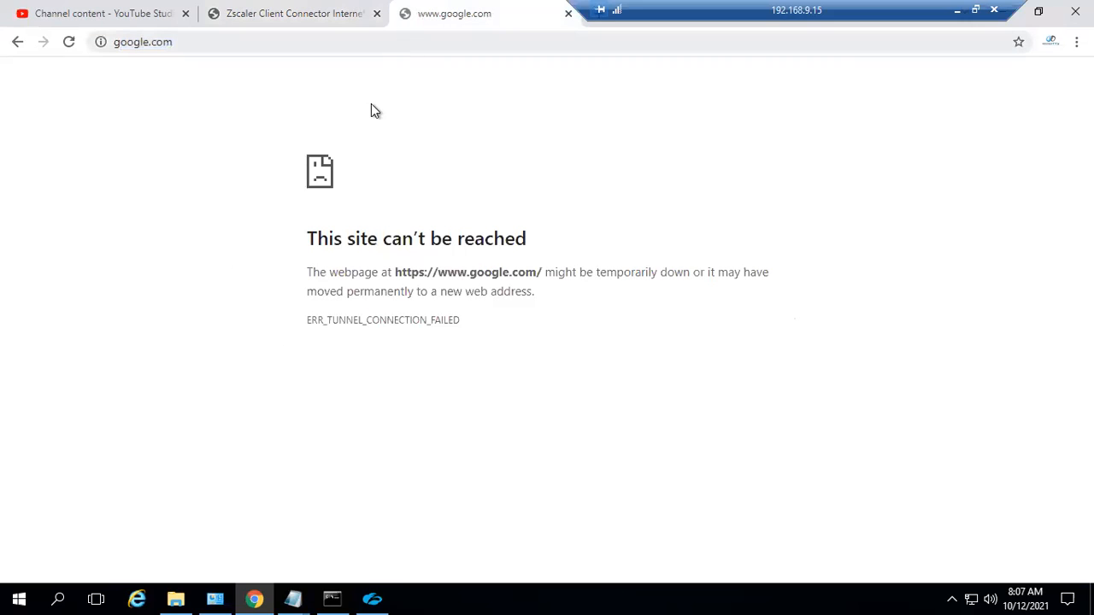
pyautogui.moveTo(352, 167)
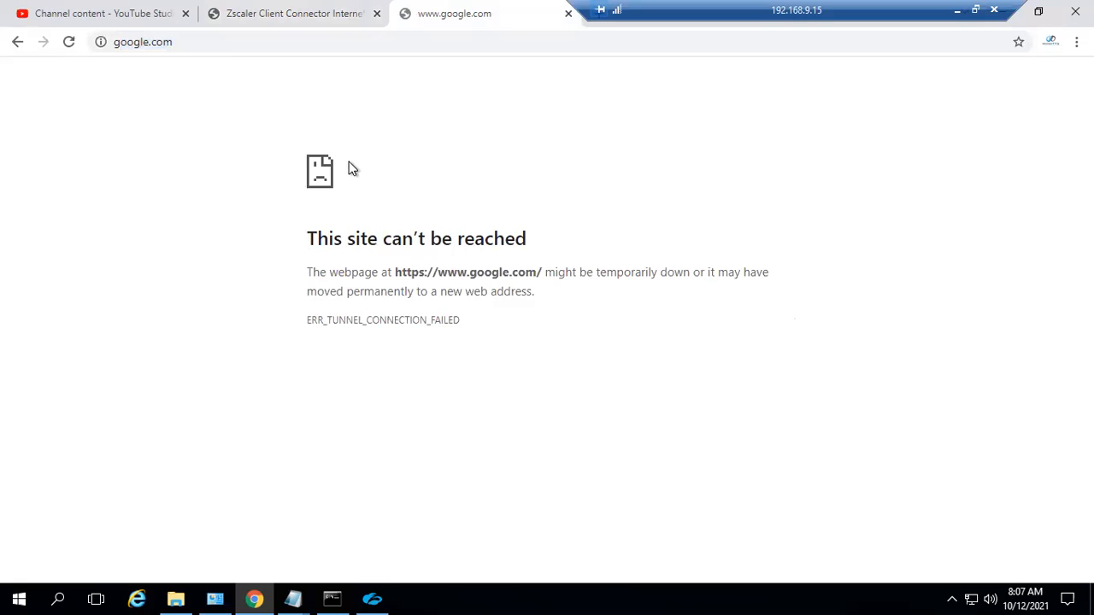
pyautogui.click(68, 41)
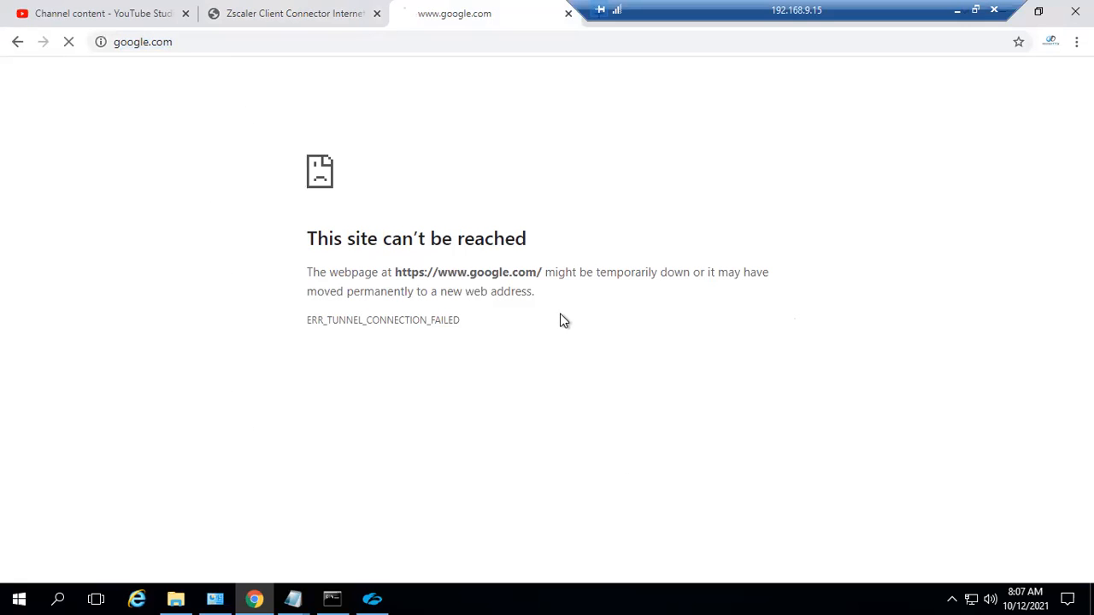
pyautogui.click(373, 599)
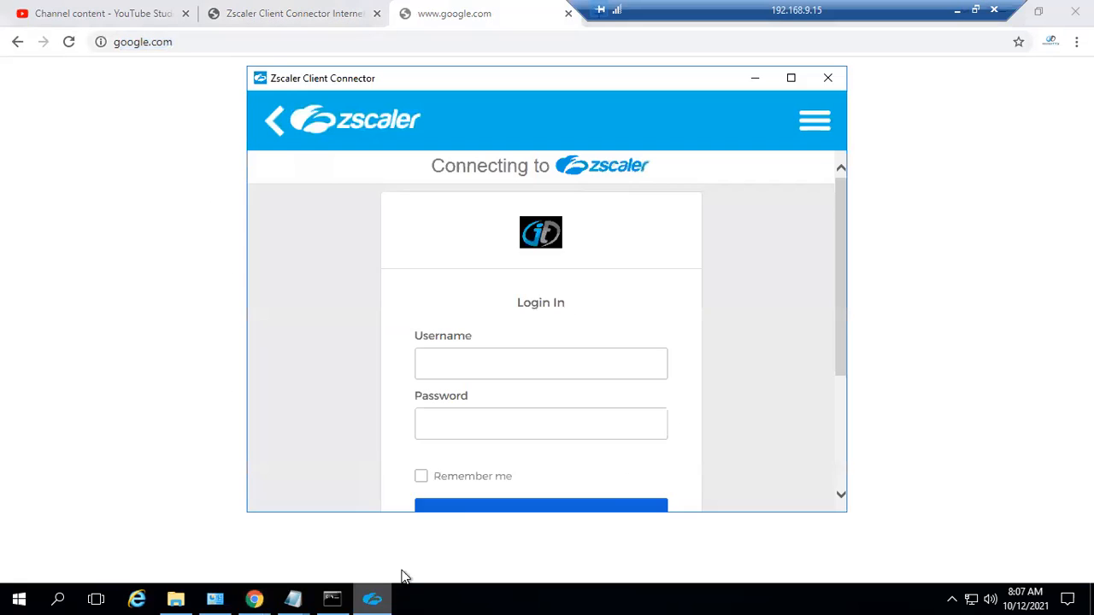
# Step: Enter the itzecure-lab account username and password in the Okta form and Sign In
pyautogui.write('ra')
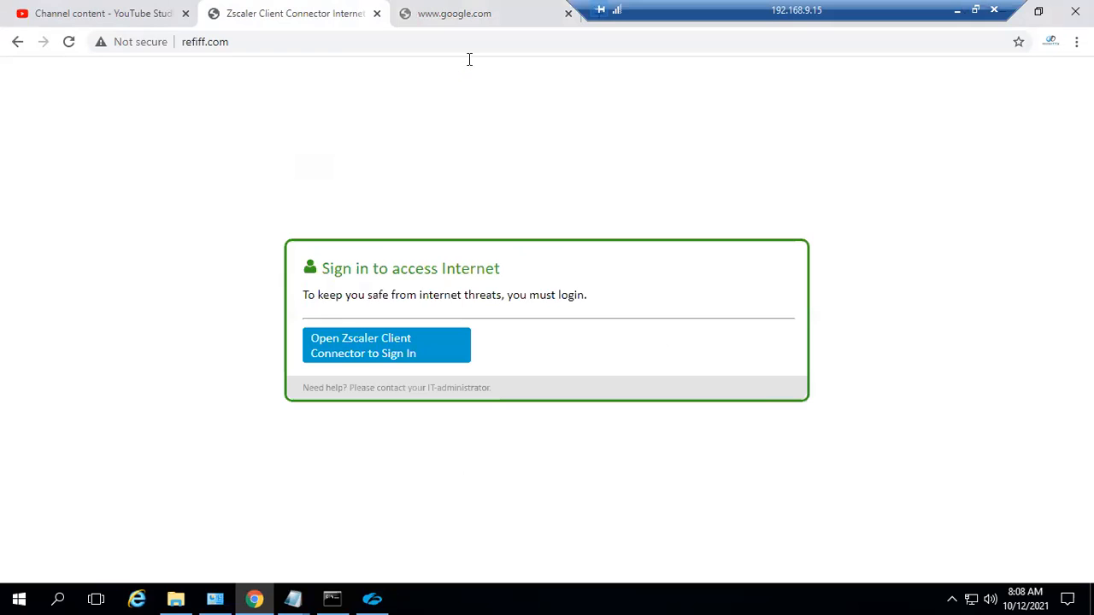
pyautogui.click(387, 346)
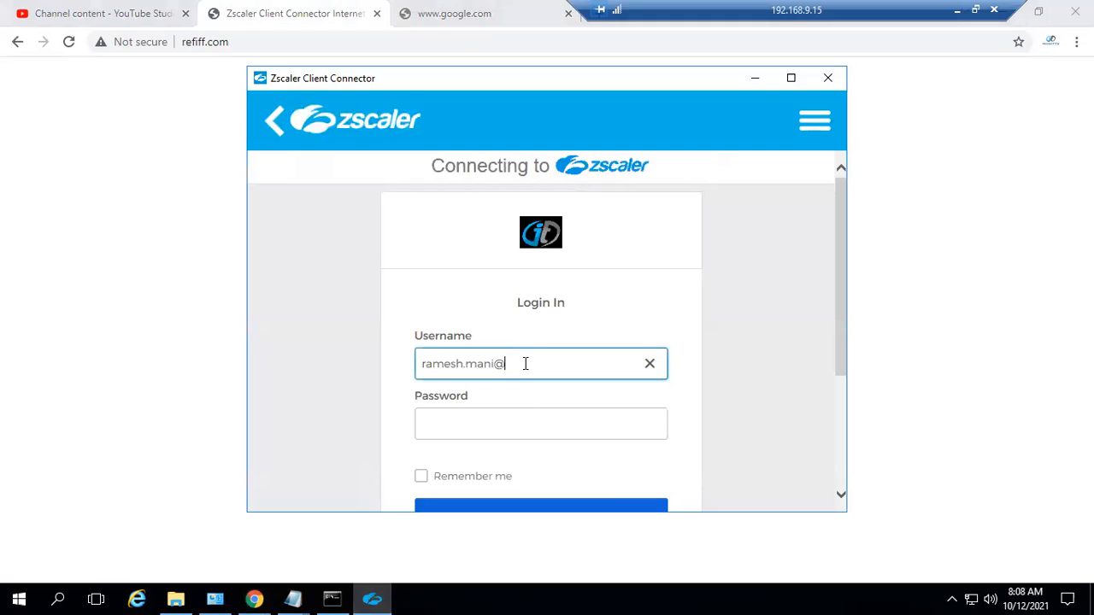
pyautogui.write('itzecur')
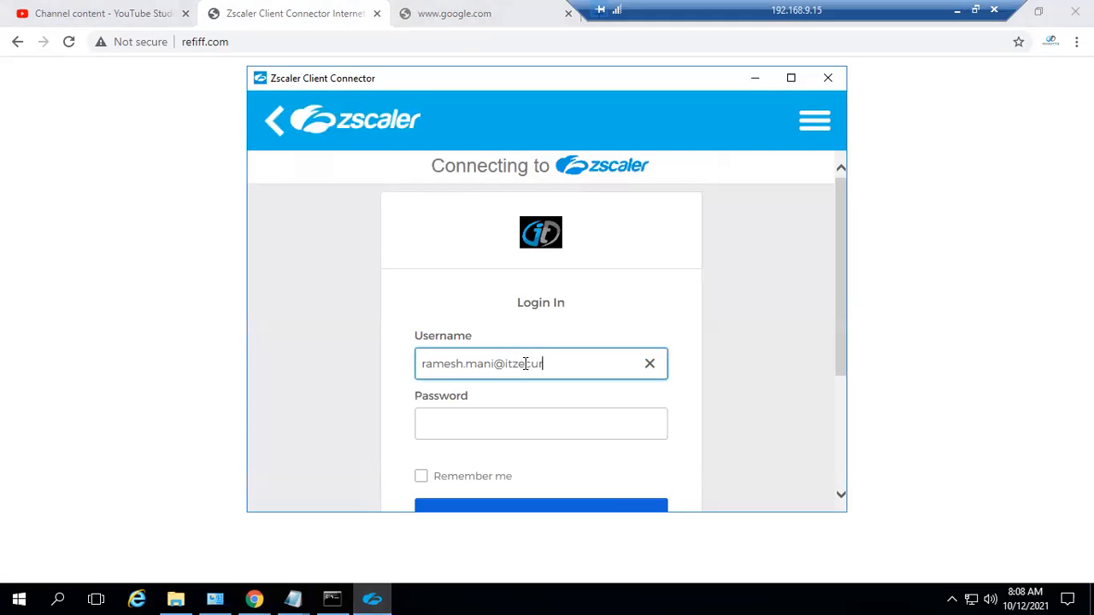
pyautogui.write('e')
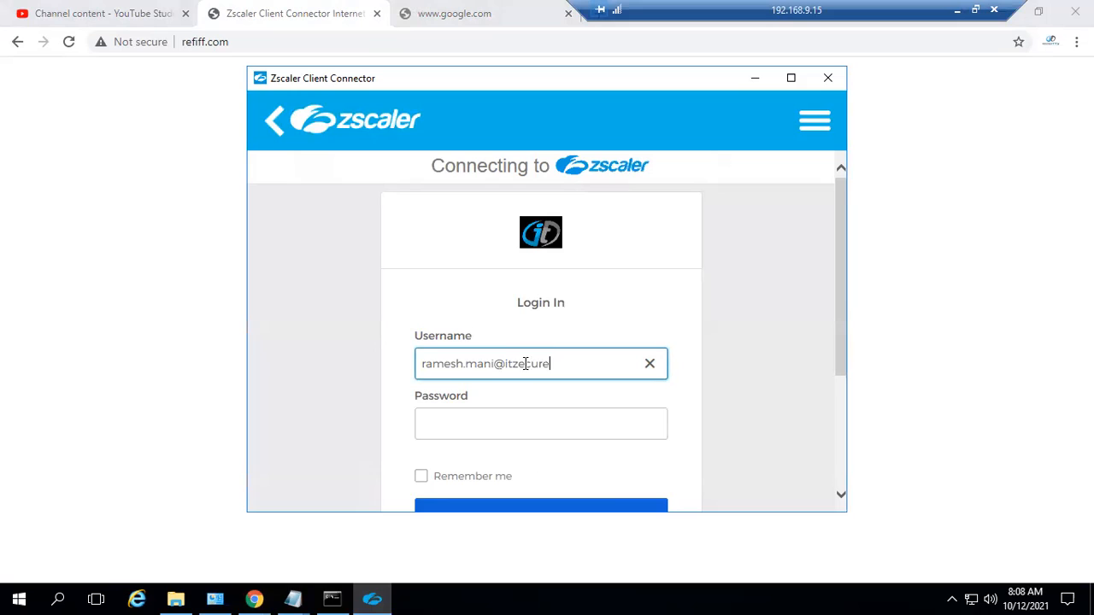
pyautogui.write('-lab.com')
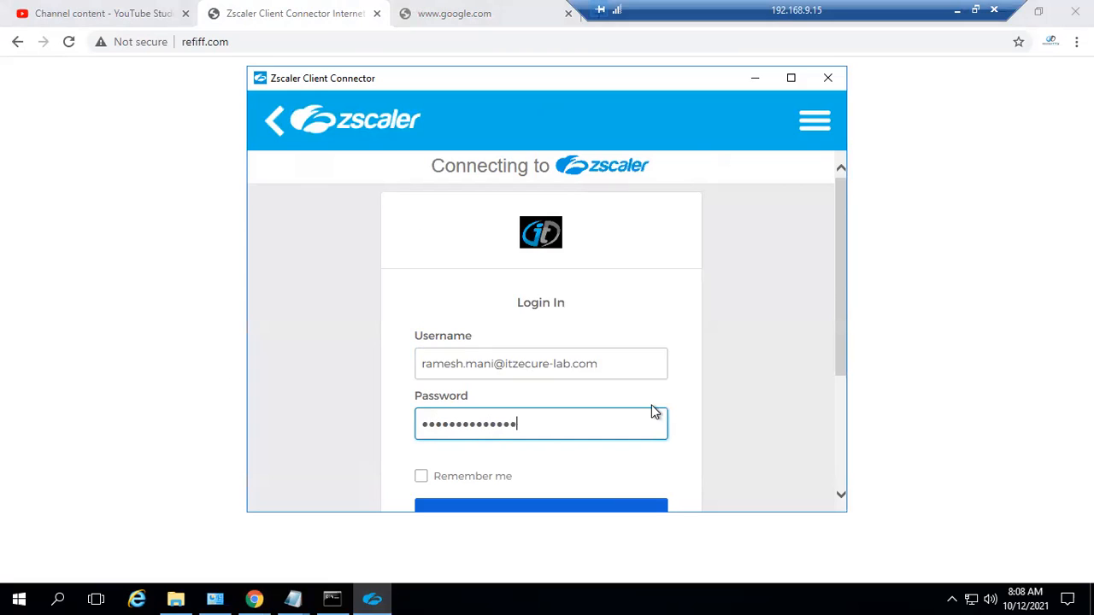
pyautogui.scroll(-3)
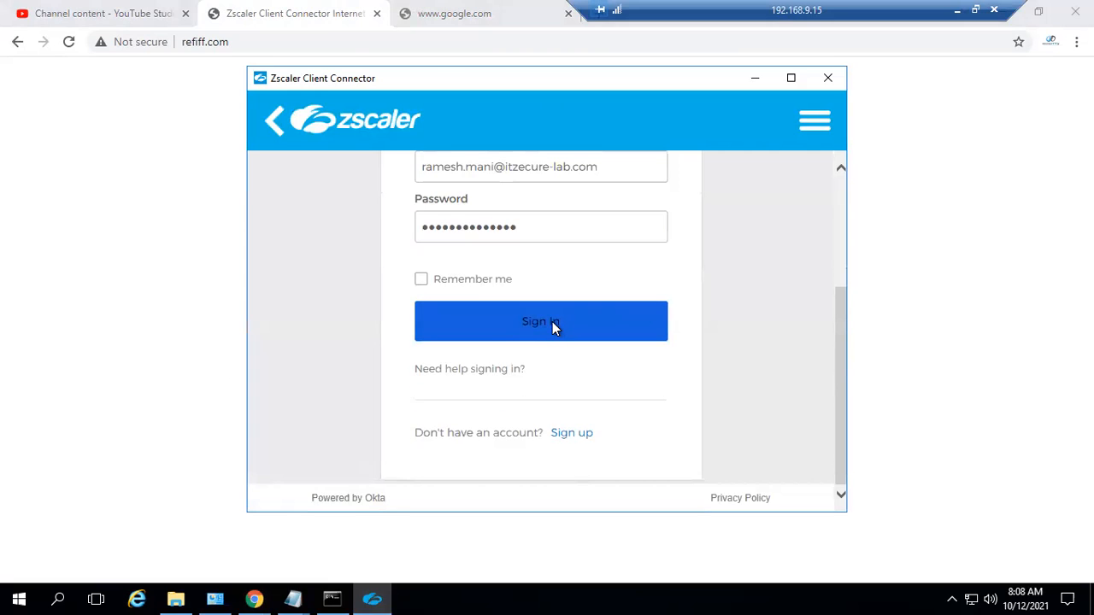
pyautogui.click(540, 321)
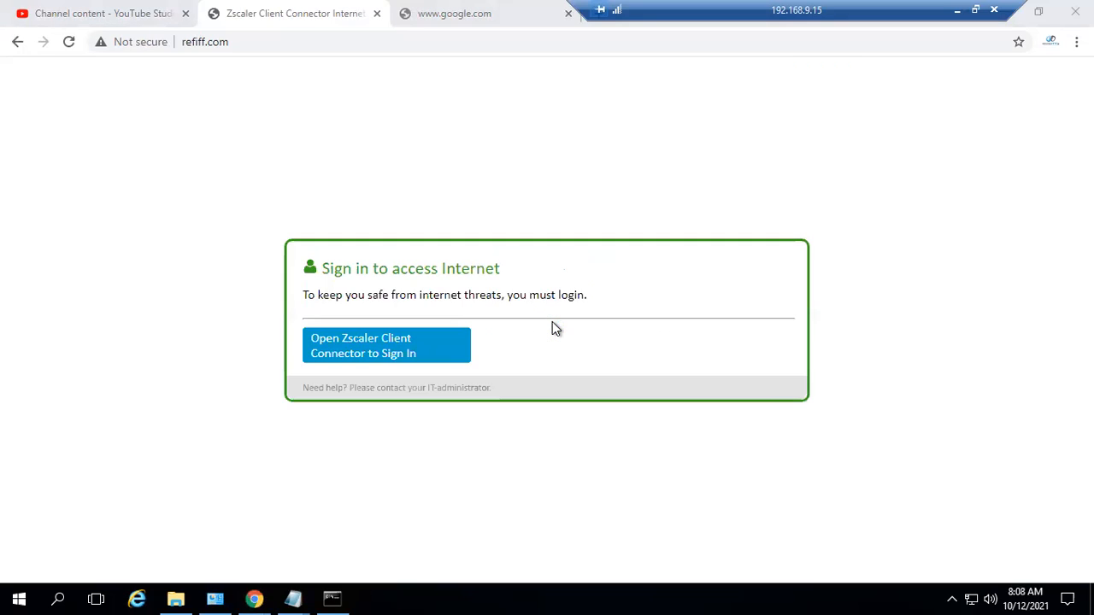
pyautogui.moveTo(492, 358)
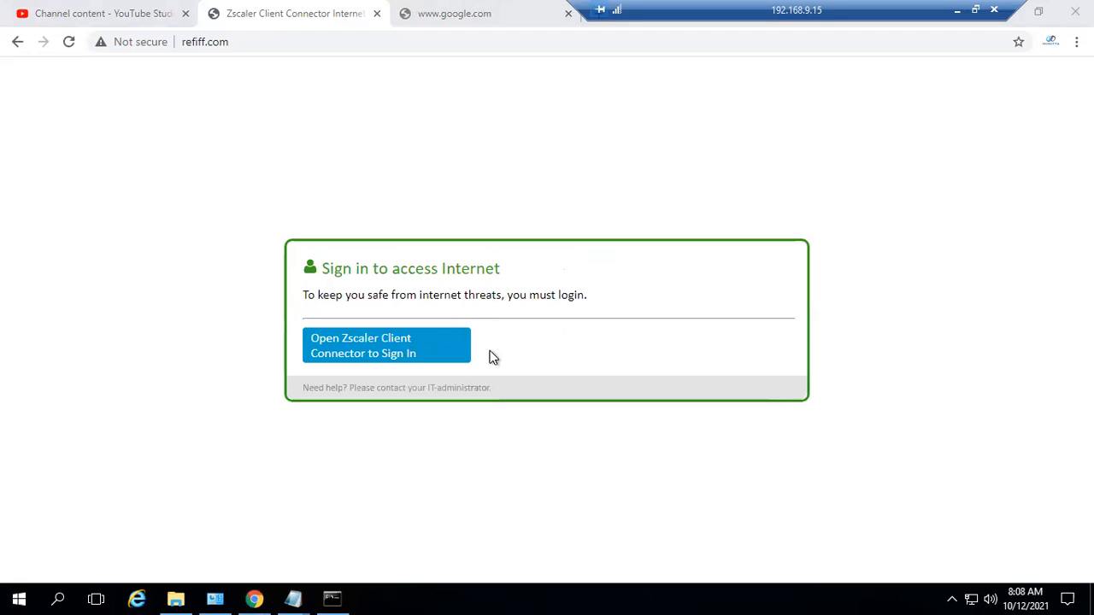
# Step: Reload rediff.com and google.com so both pages now load successfully
pyautogui.click(68, 41)
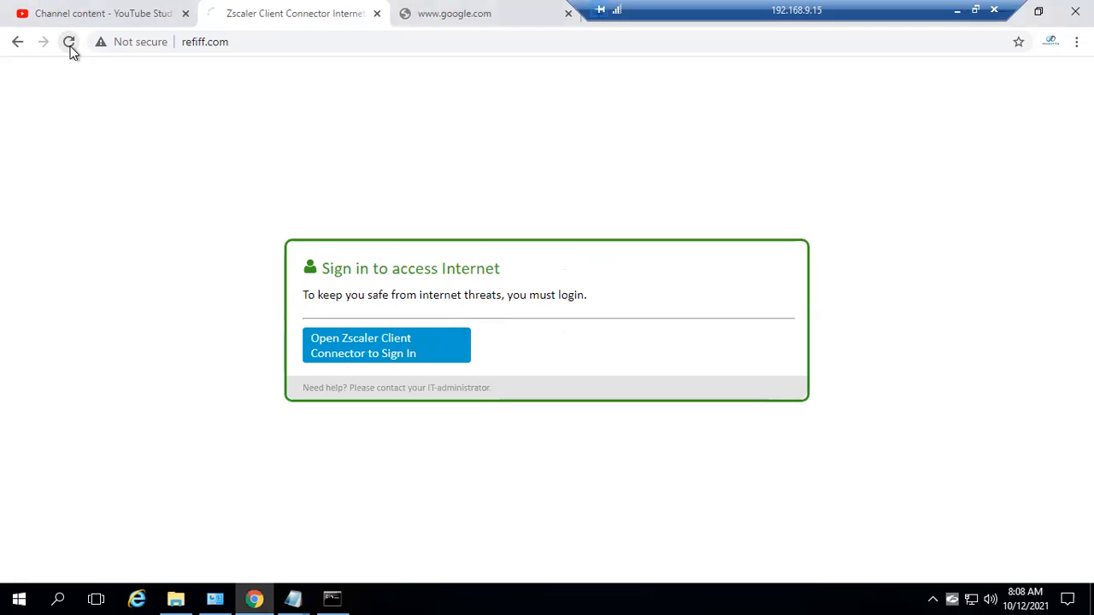
pyautogui.click(68, 41)
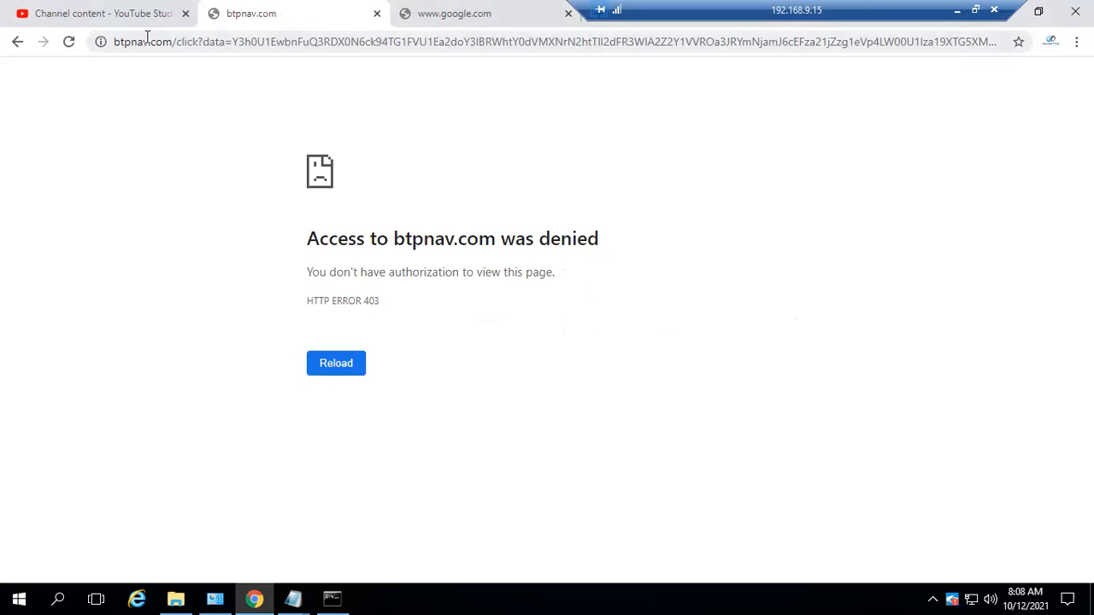
pyautogui.write('rediff.com')
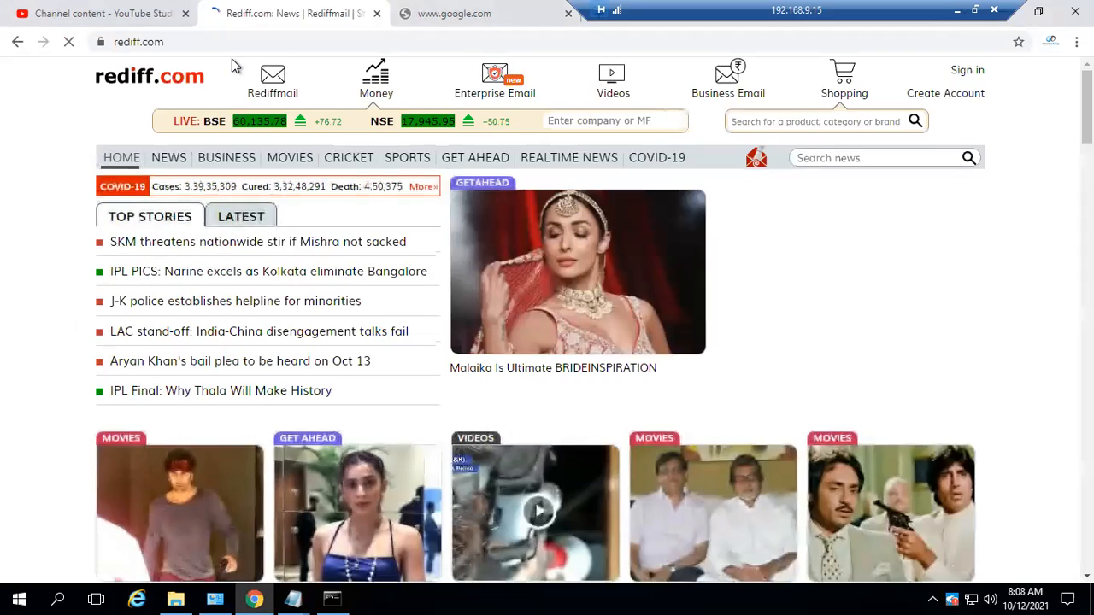
pyautogui.click(482, 13)
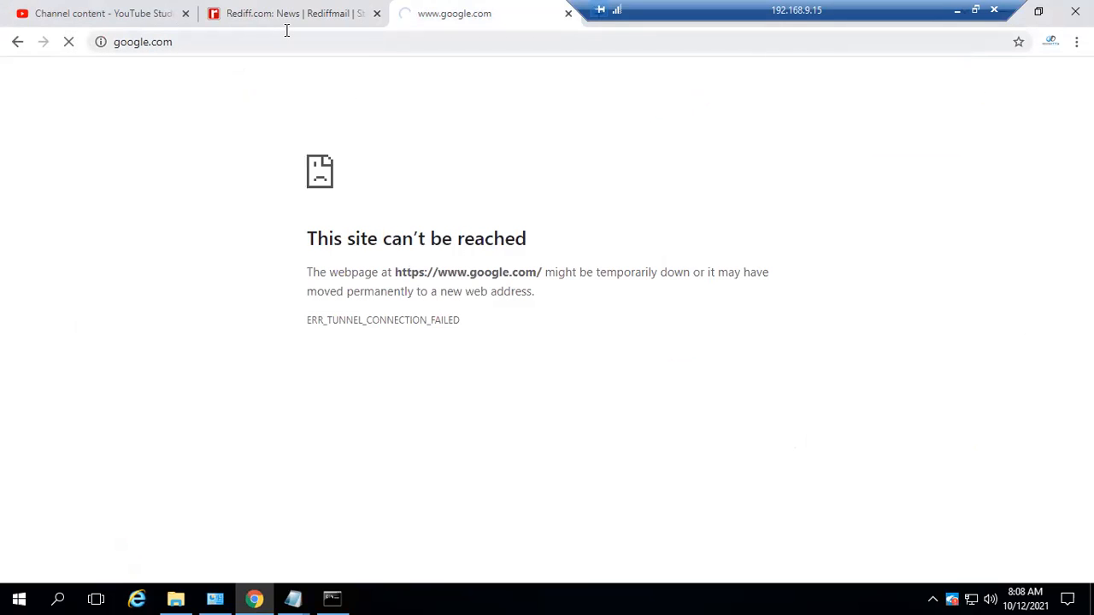
pyautogui.click(69, 41)
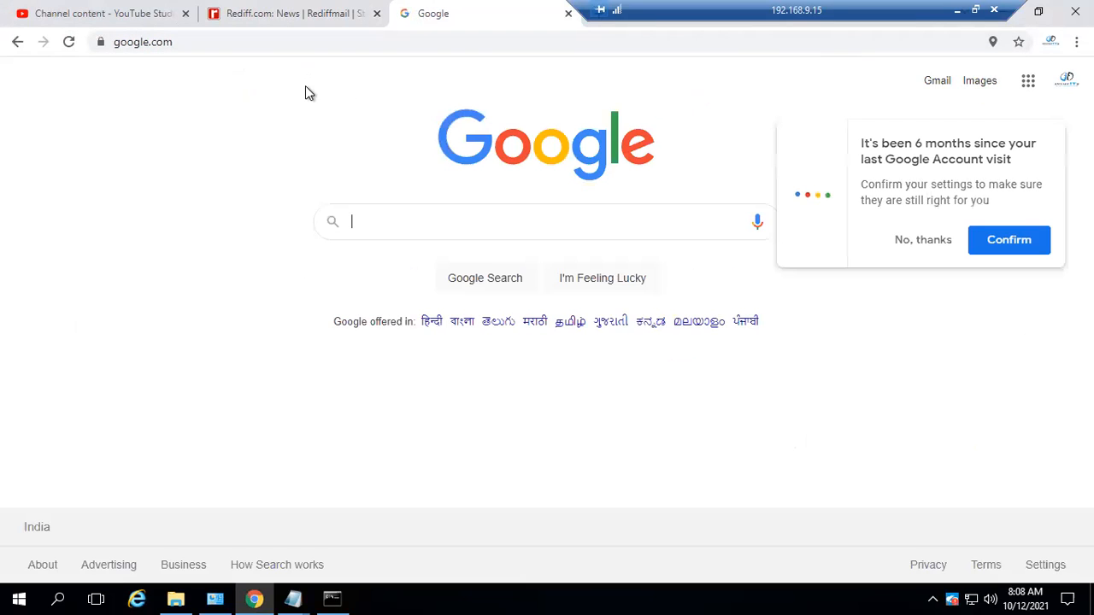